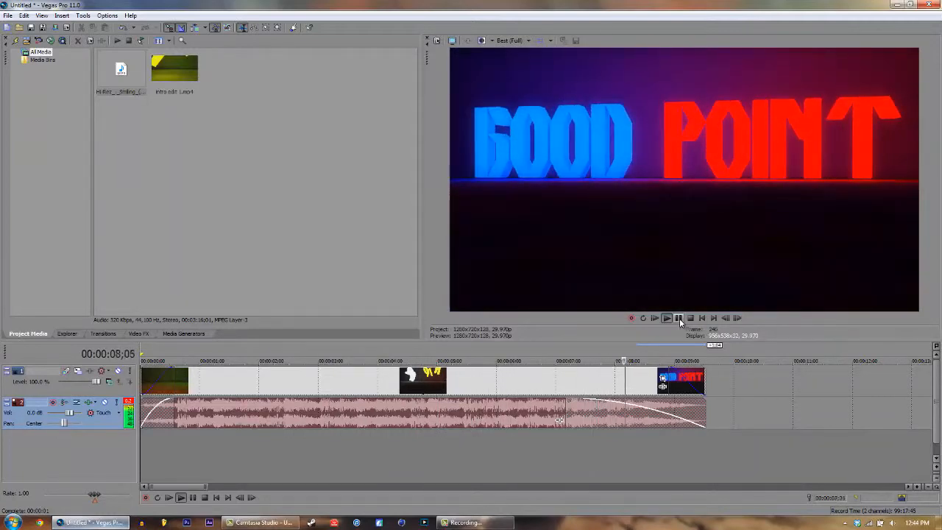
# Step: Stop the GOOD POINT intro preview and return the cursor to 00:00:00;00
pyautogui.click(701, 318)
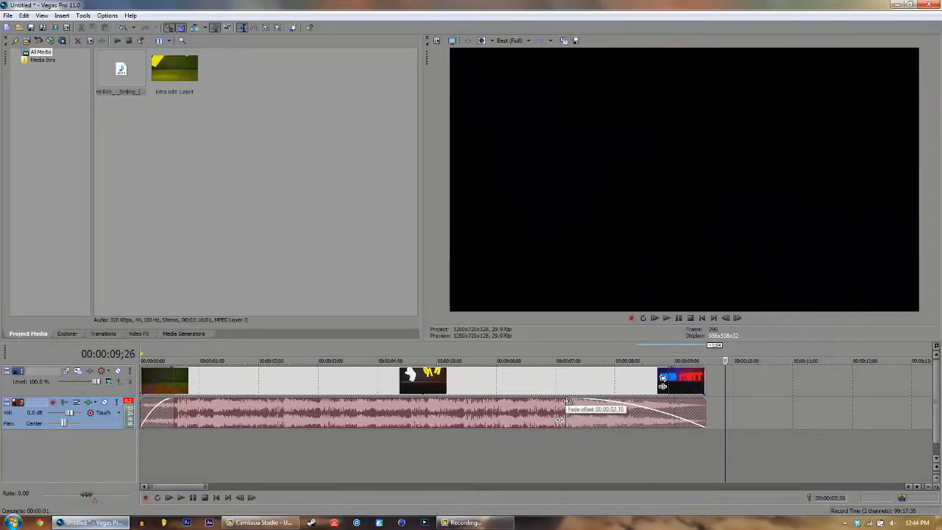
pyautogui.moveTo(471, 414)
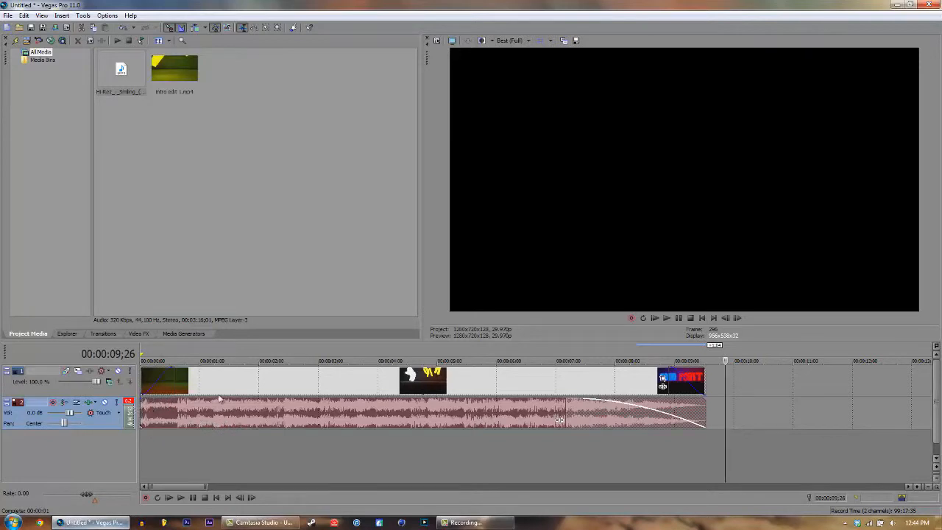
pyautogui.click(677, 318)
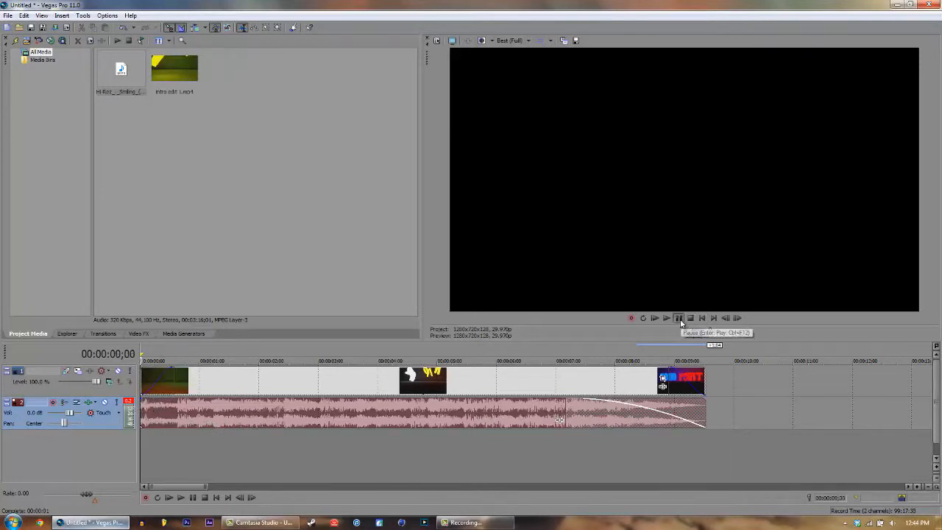
pyautogui.click(653, 318)
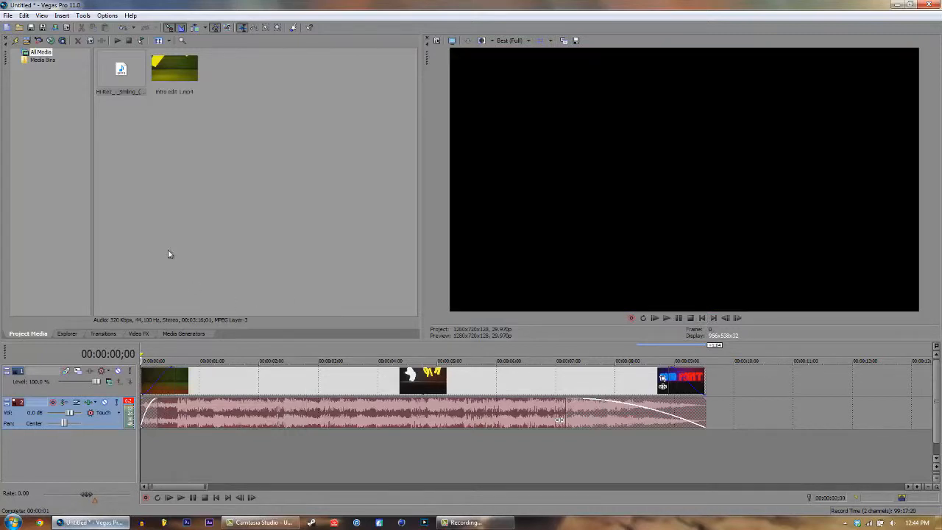
pyautogui.moveTo(209, 517)
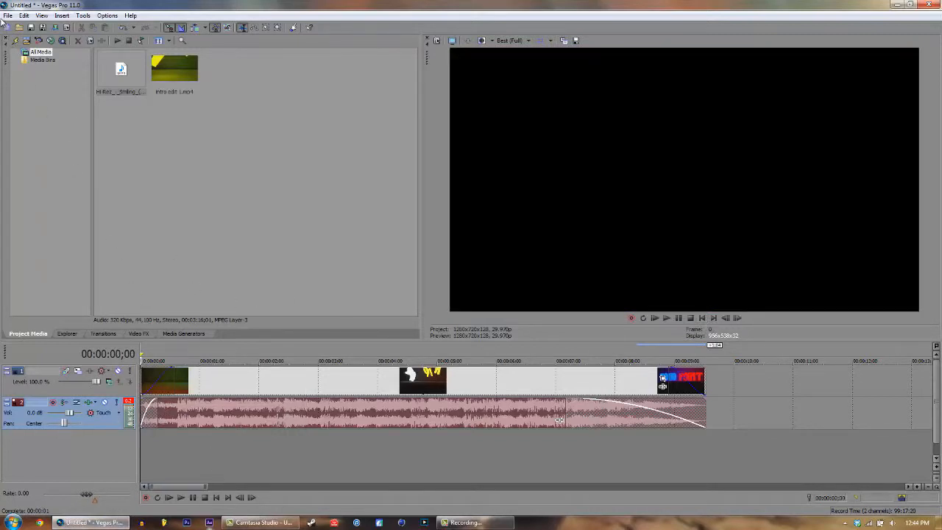
# Step: Choose the MainConcept AVC/AAC render template with Include audio ticked
pyautogui.click(9, 15)
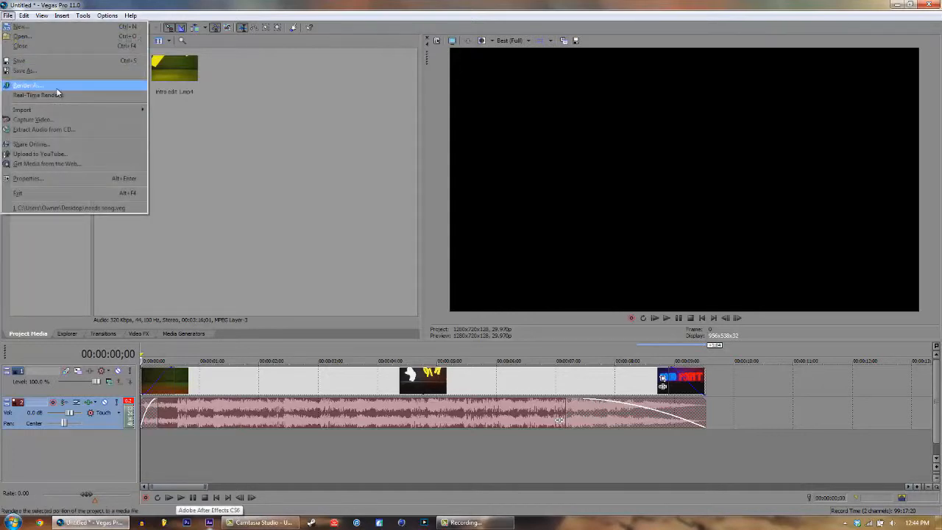
pyautogui.click(28, 85)
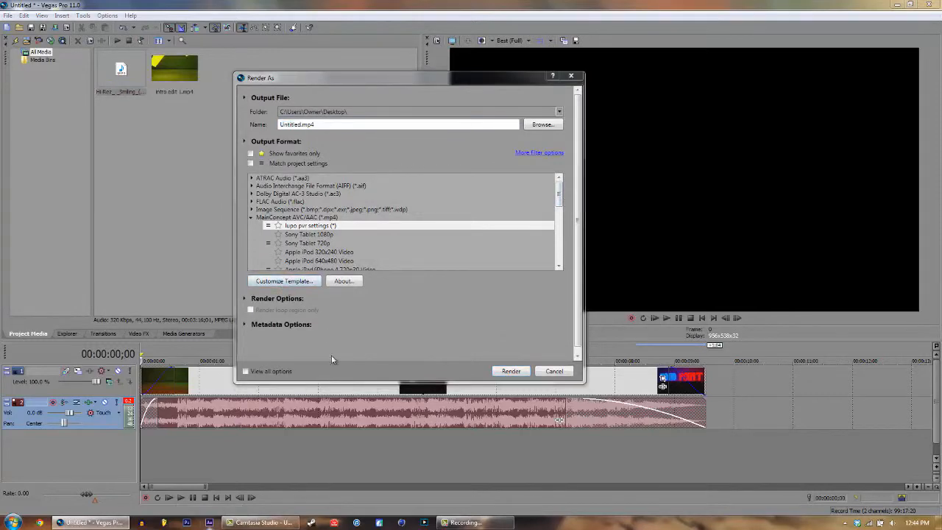
pyautogui.click(282, 280)
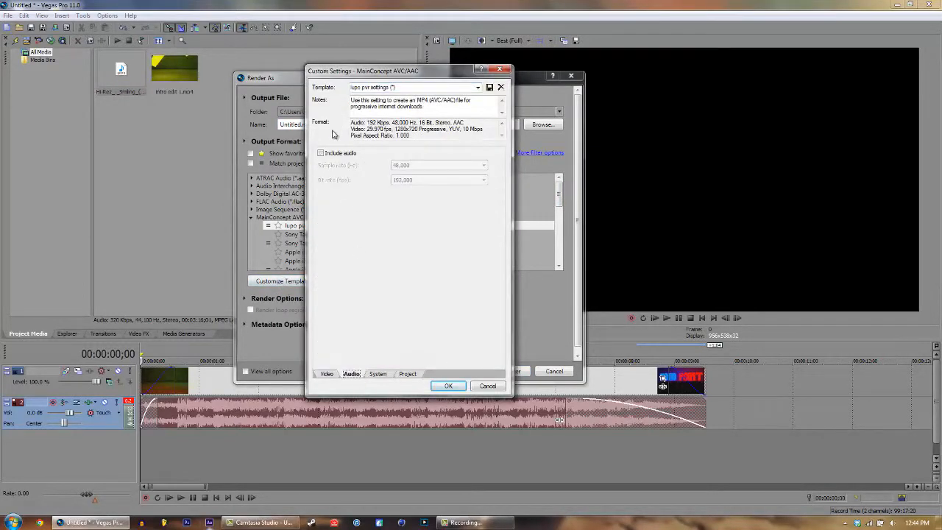
pyautogui.click(321, 153)
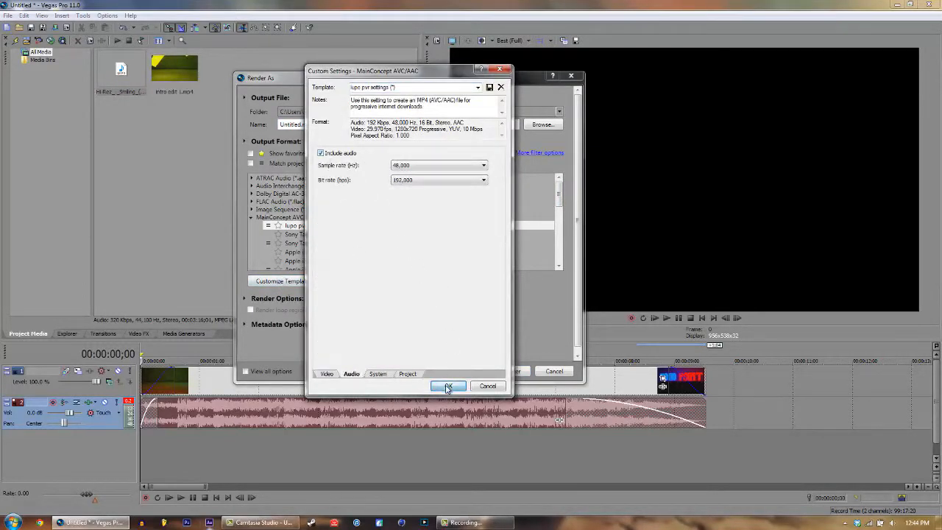
pyautogui.click(447, 386)
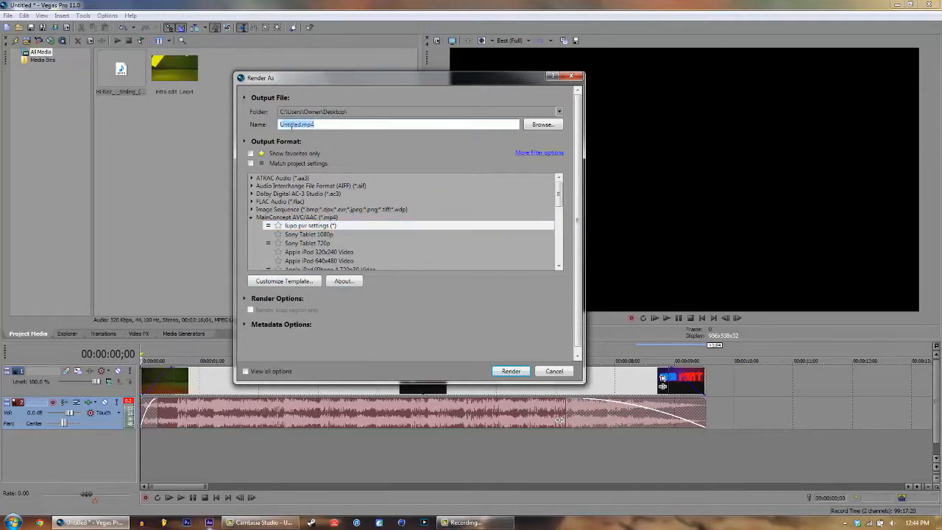
# Step: Name the output file 'adobe re...' and start rendering the intro MP4
pyautogui.write('adobe ready')
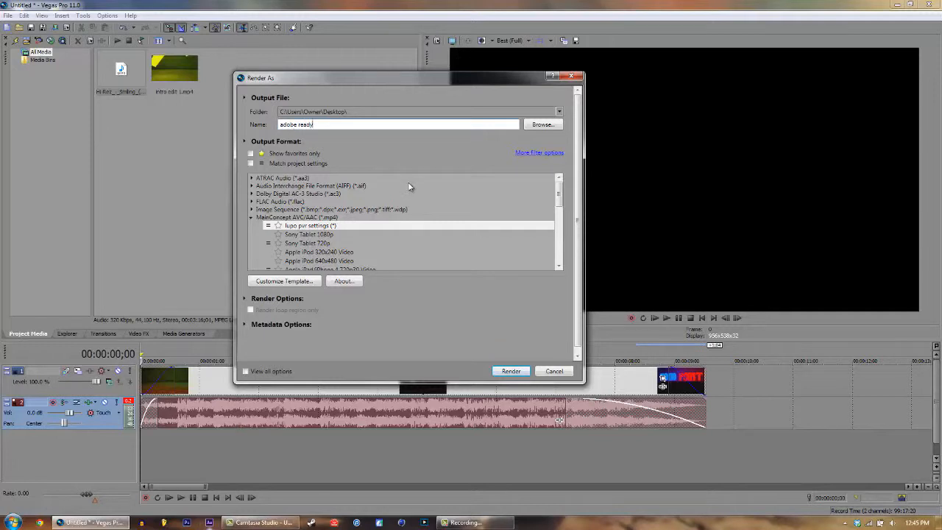
pyautogui.moveTo(459, 326)
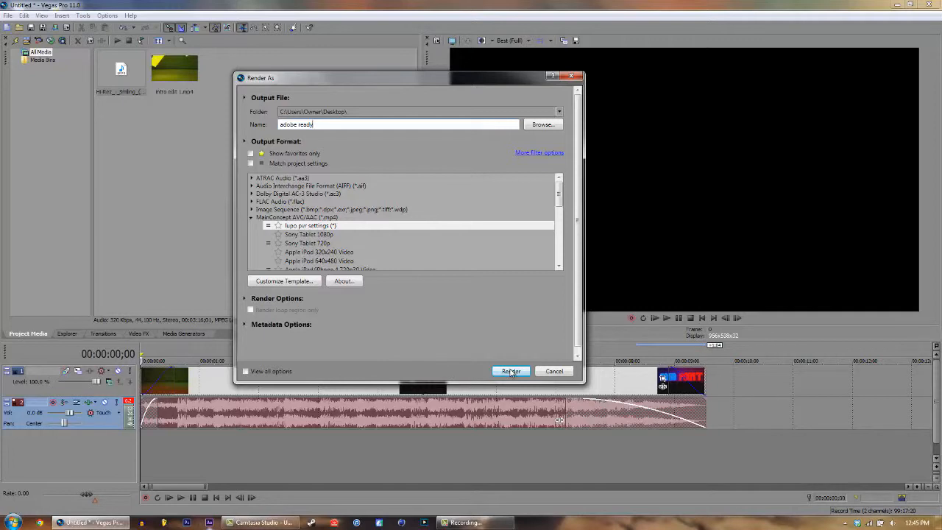
pyautogui.click(510, 370)
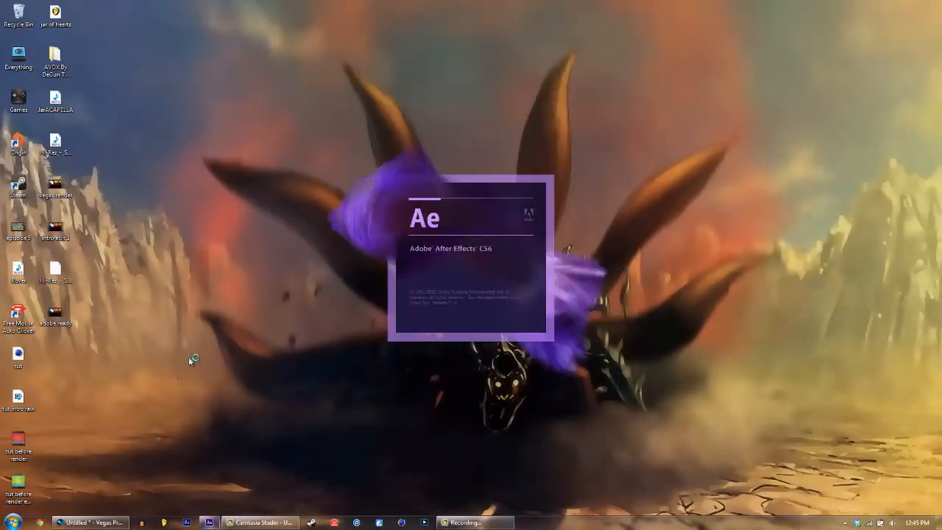
pyautogui.moveTo(203, 347)
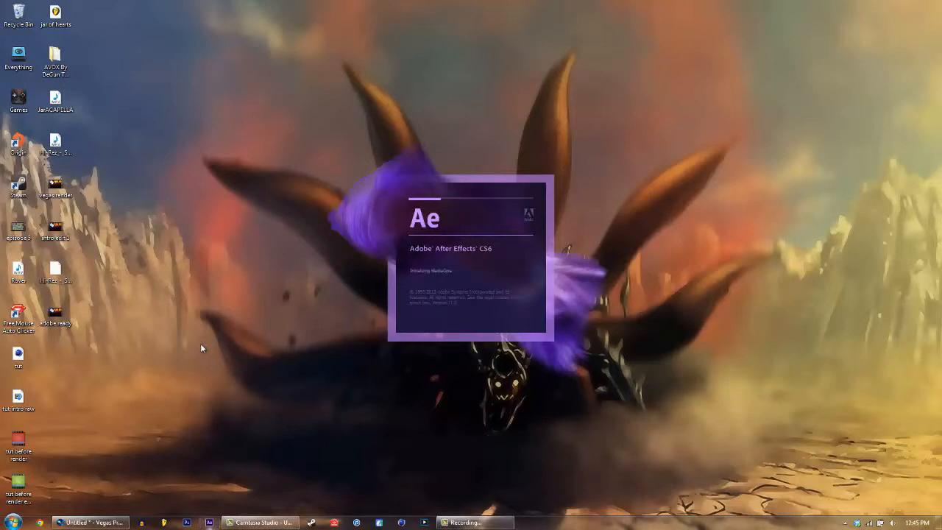
pyautogui.moveTo(347, 317)
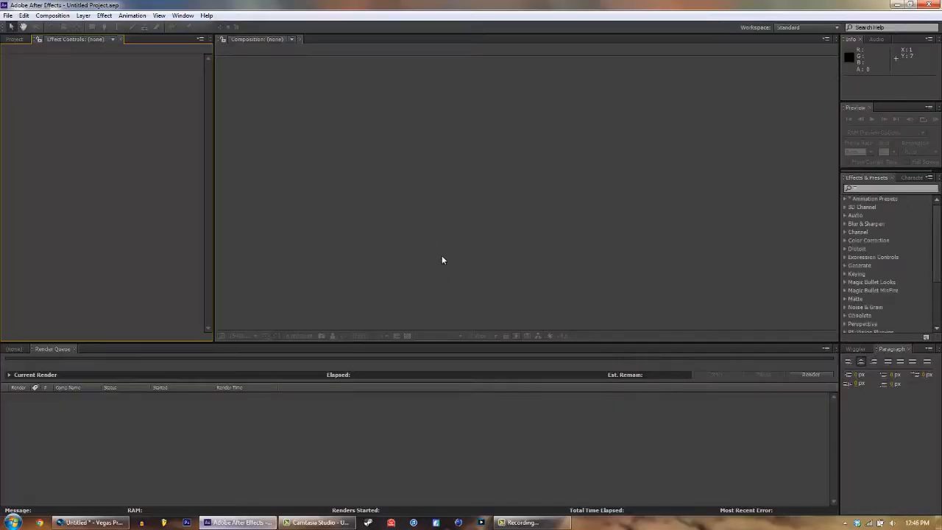
pyautogui.moveTo(294, 150)
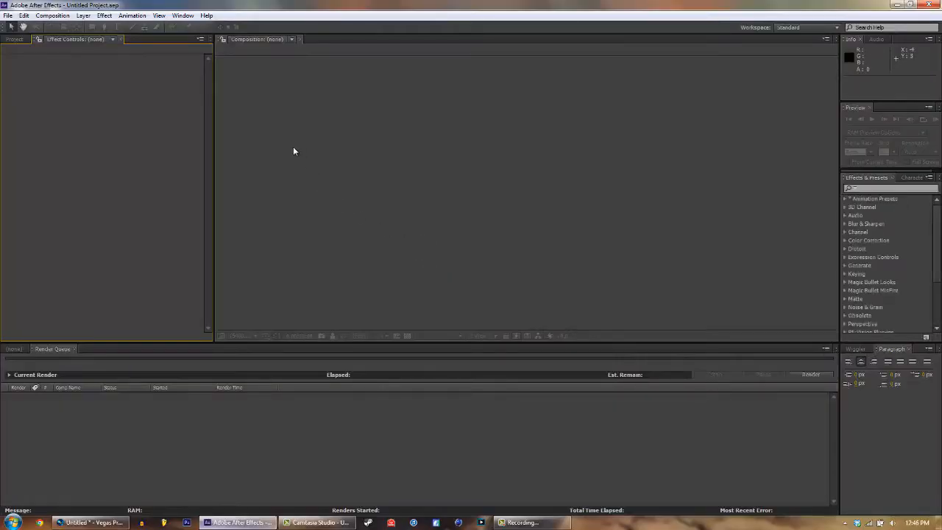
pyautogui.moveTo(279, 110)
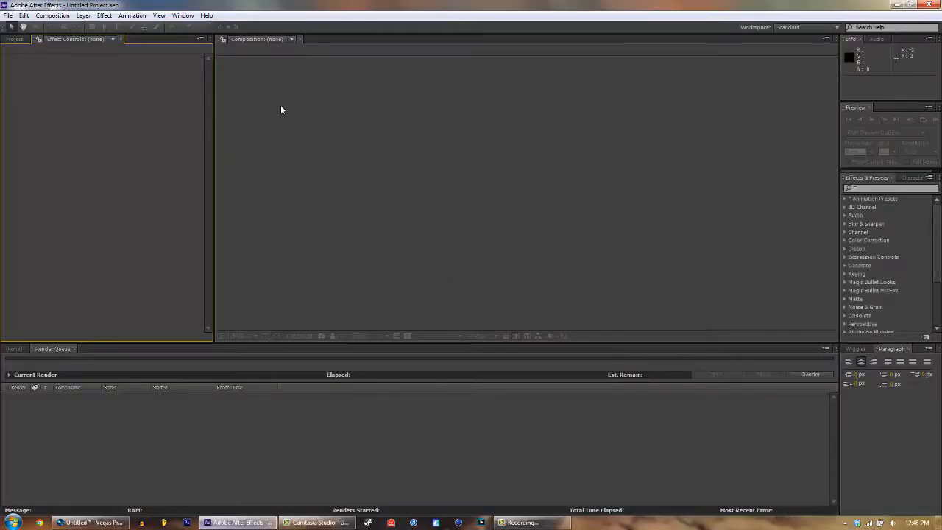
pyautogui.moveTo(82, 152)
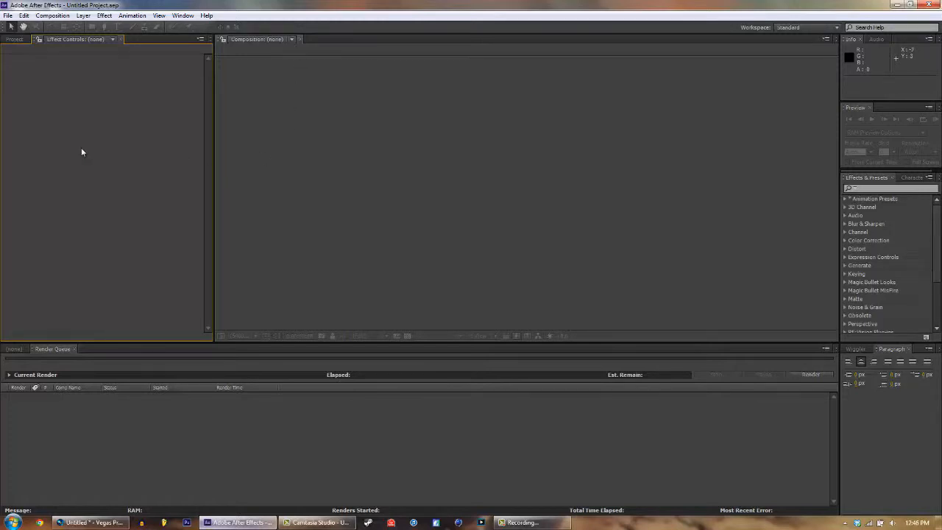
pyautogui.moveTo(214, 159)
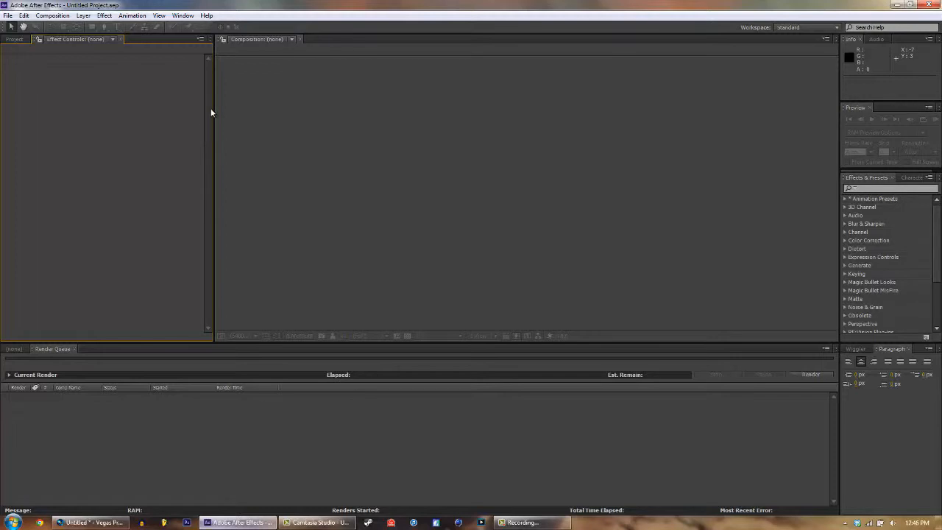
pyautogui.moveTo(9, 14)
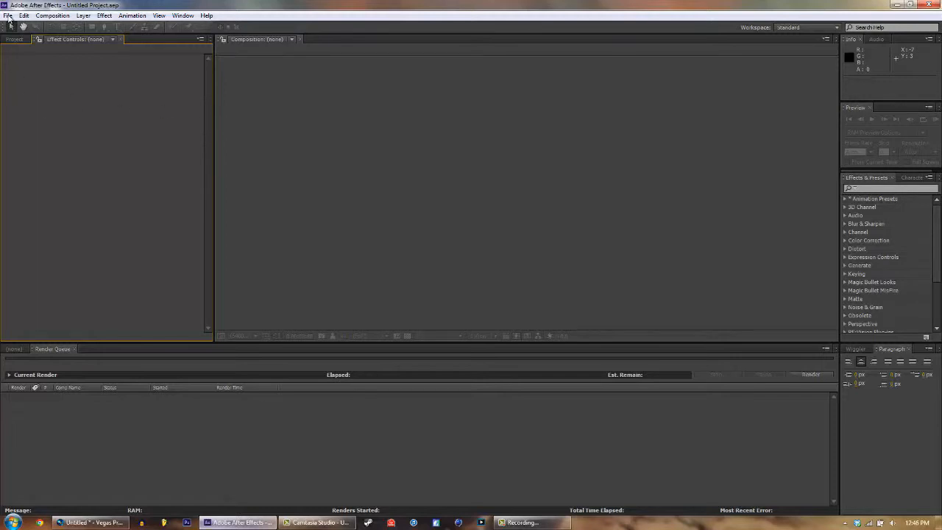
# Step: Import adobe ready.mp4 from the Desktop into the project
pyautogui.click(9, 15)
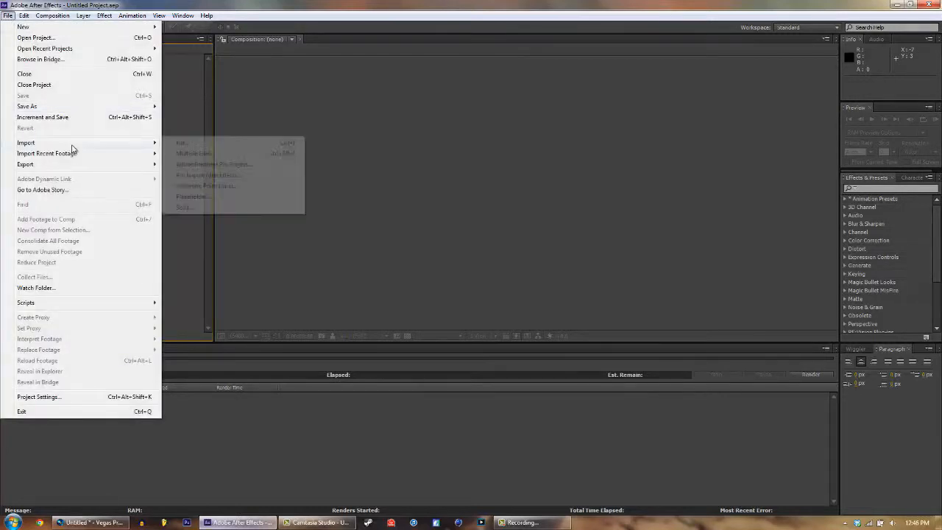
pyautogui.click(183, 142)
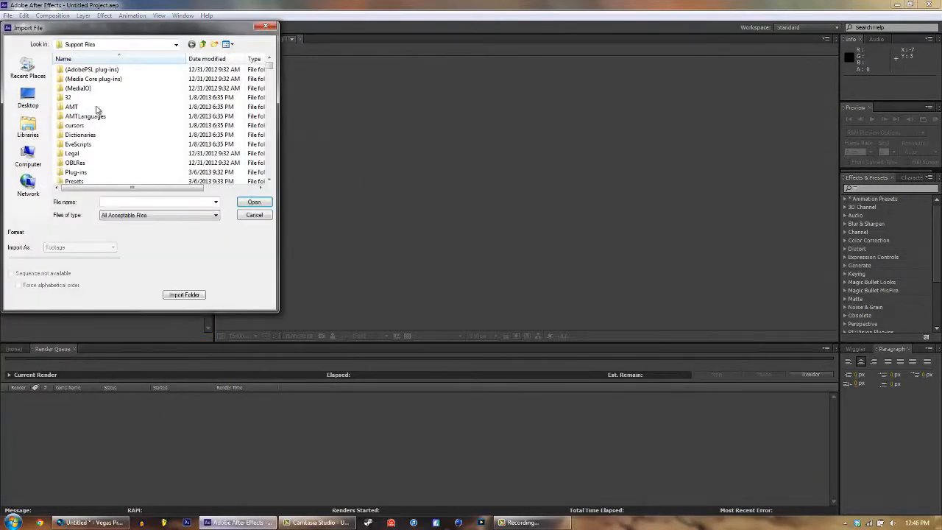
pyautogui.click(28, 100)
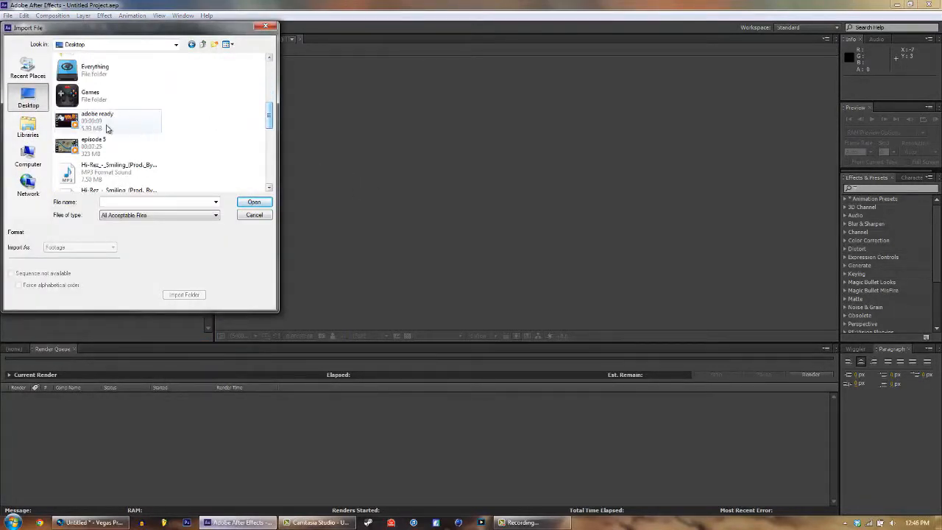
pyautogui.moveTo(100, 129)
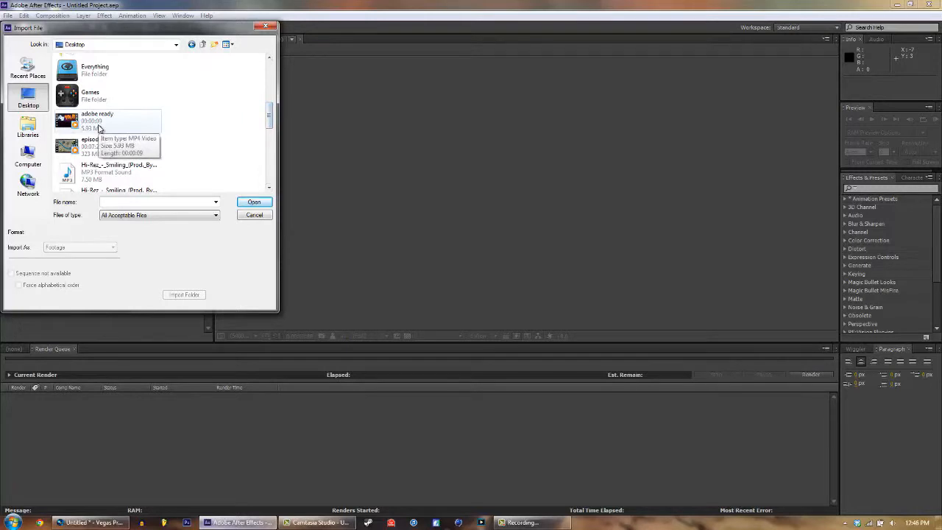
pyautogui.click(253, 202)
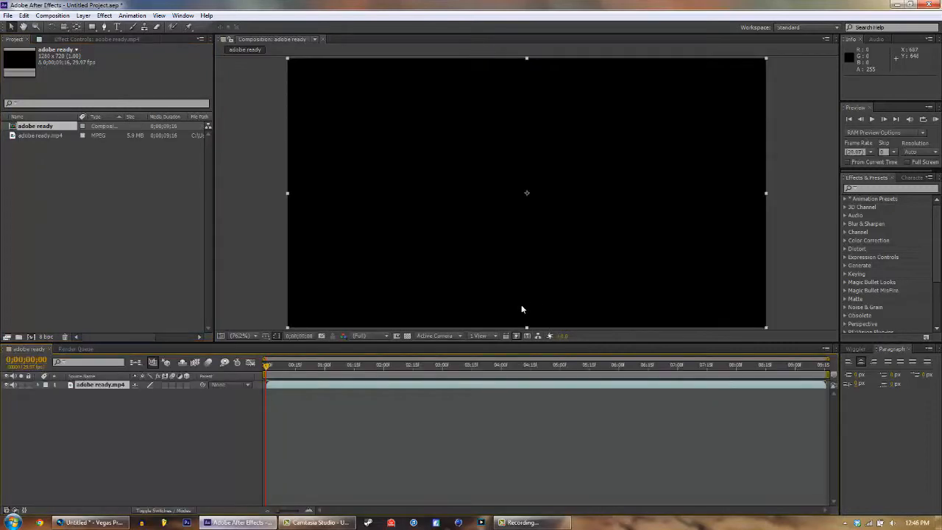
# Step: Move the current-time indicator to about four seconds to show the white and yellow shapes
pyautogui.click(279, 365)
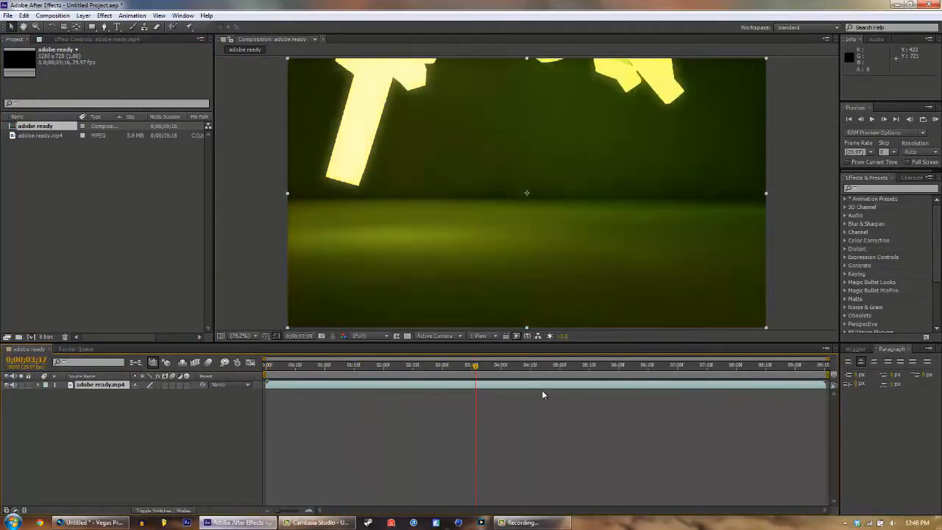
pyautogui.click(504, 365)
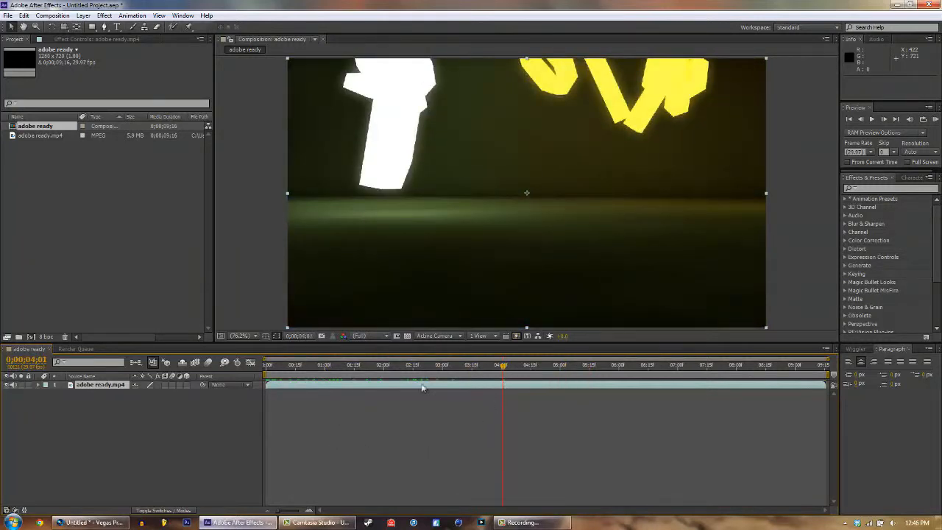
pyautogui.moveTo(250, 289)
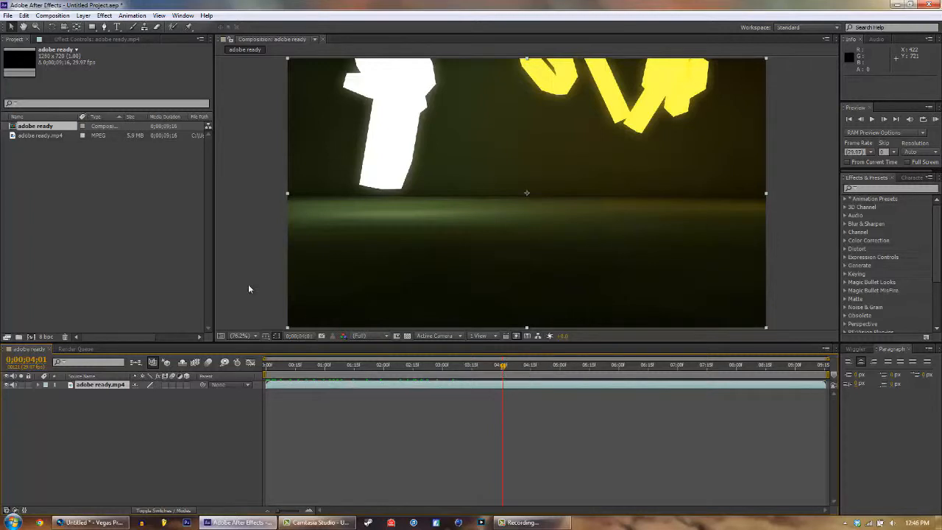
pyautogui.moveTo(253, 240)
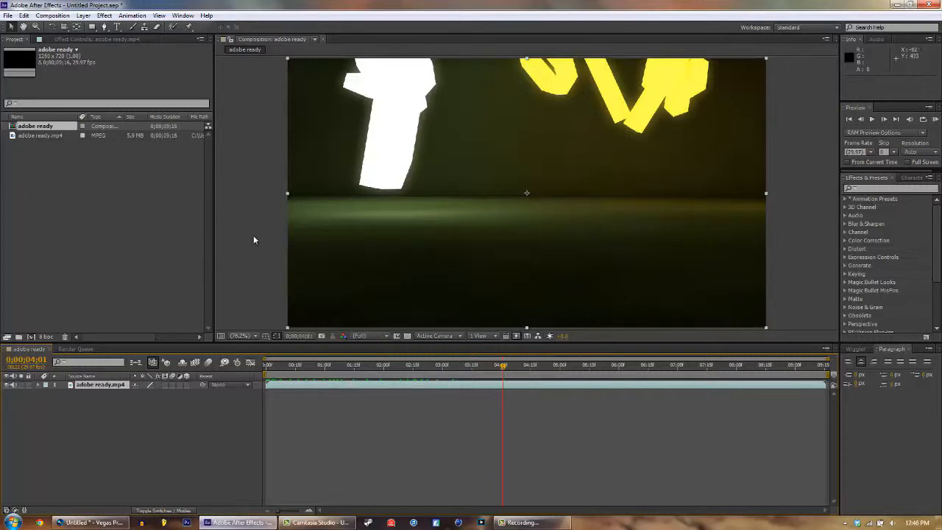
pyautogui.moveTo(273, 213)
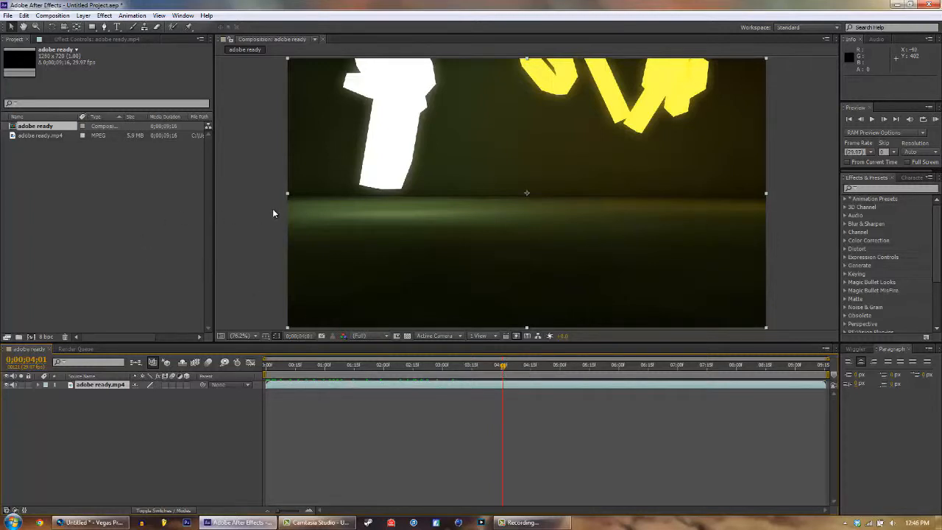
pyautogui.moveTo(215, 195)
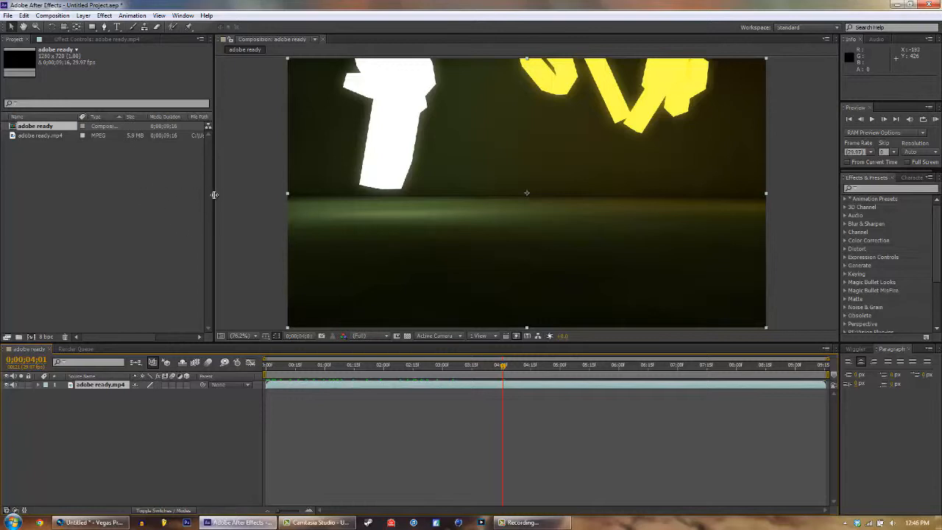
pyautogui.moveTo(33, 62)
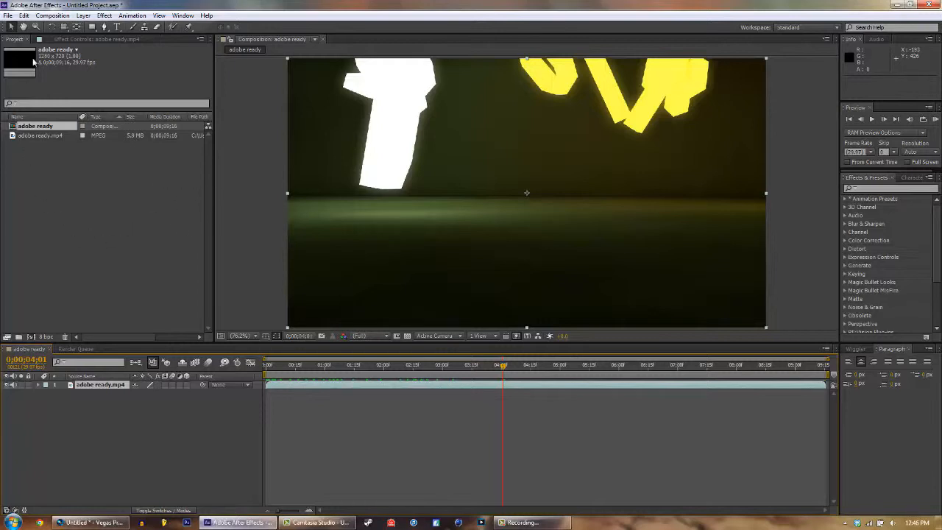
pyautogui.click(84, 14)
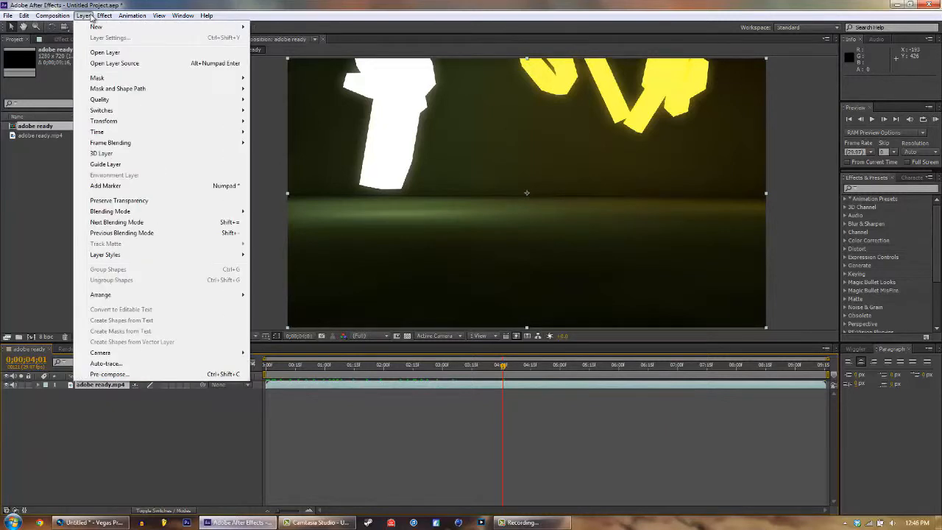
# Step: Apply Effect > Magic Bullet Looks > Looks to the adobe ready layer
pyautogui.click(103, 15)
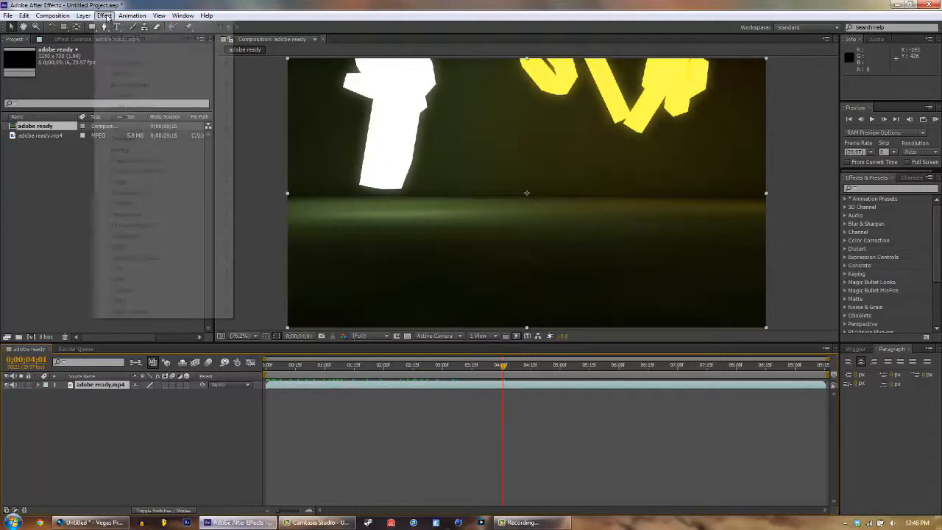
pyautogui.click(103, 15)
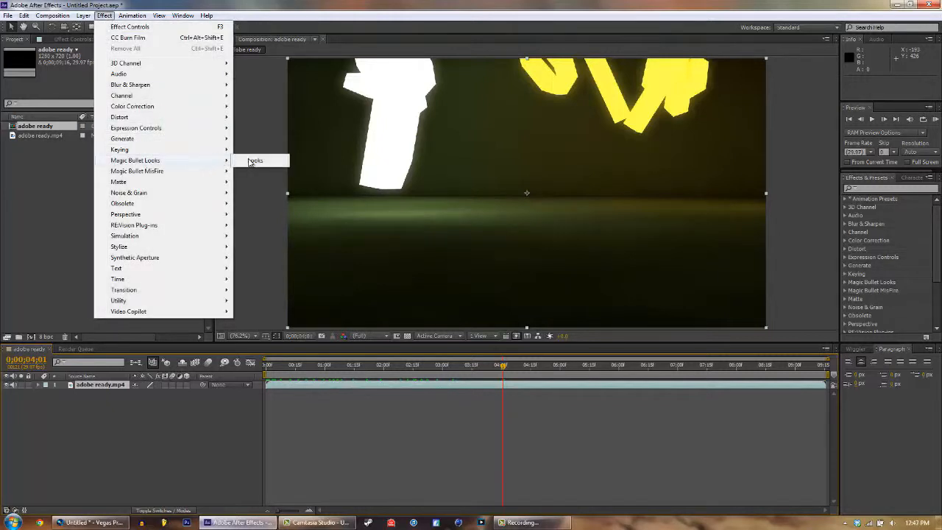
pyautogui.click(262, 183)
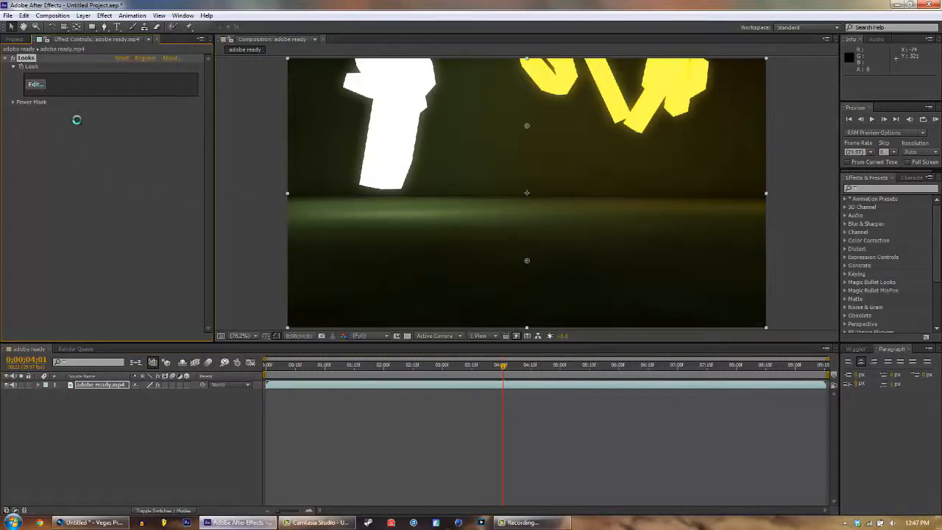
pyautogui.click(35, 84)
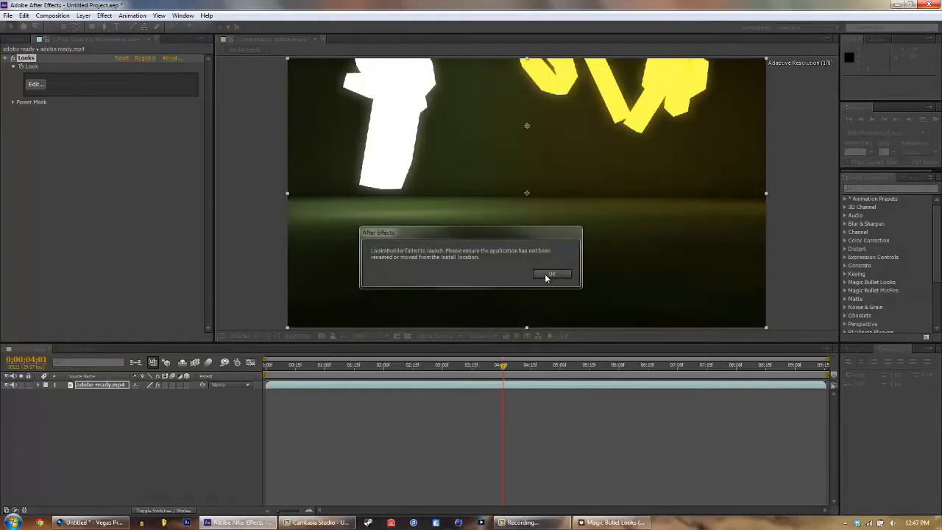
pyautogui.click(550, 274)
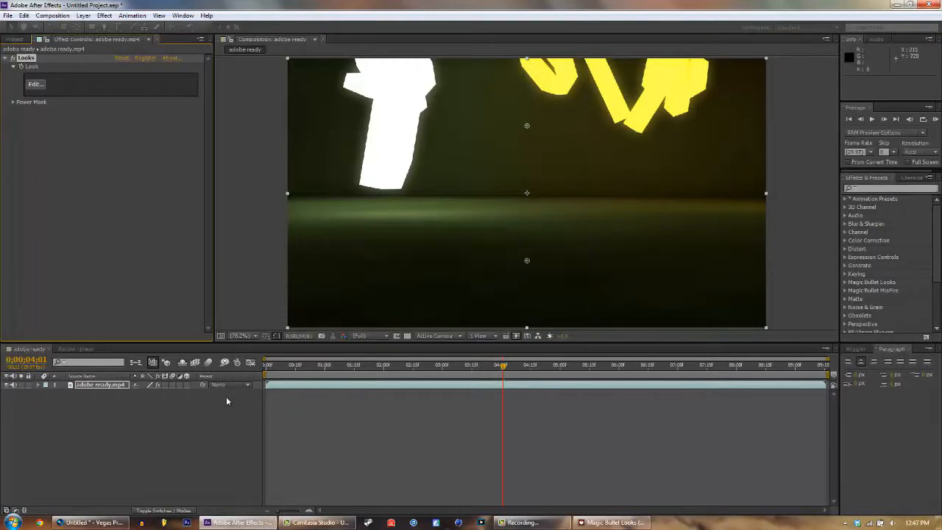
# Step: Launch the Magic Bullet Looks editor from the Looks effect's Edit... button
pyautogui.click(35, 82)
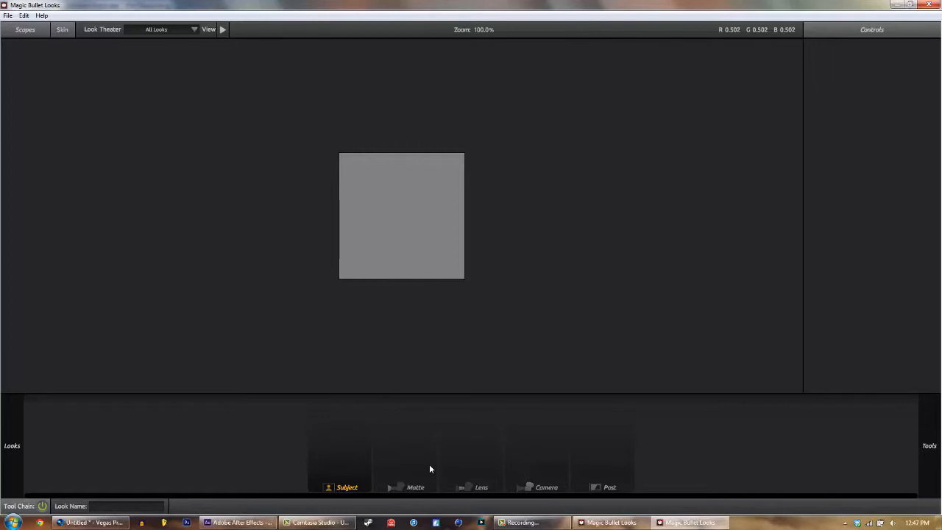
pyautogui.moveTo(1, 212)
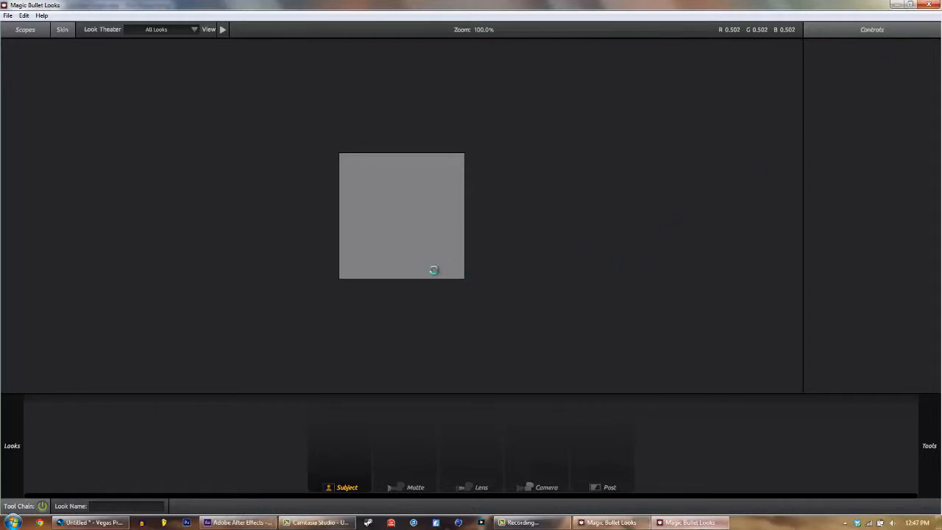
# Step: Return to After Effects and relaunch the Looks editor so the clip frame loads
pyautogui.click(237, 522)
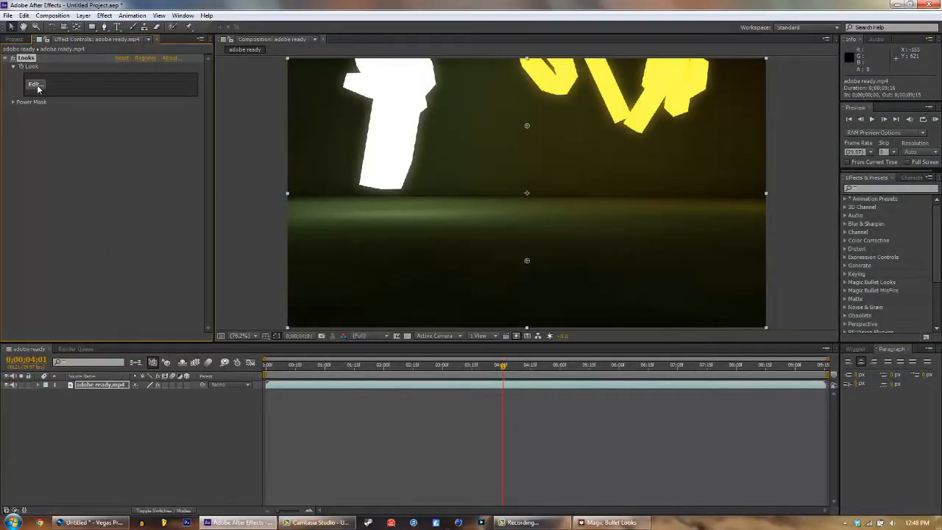
pyautogui.click(35, 84)
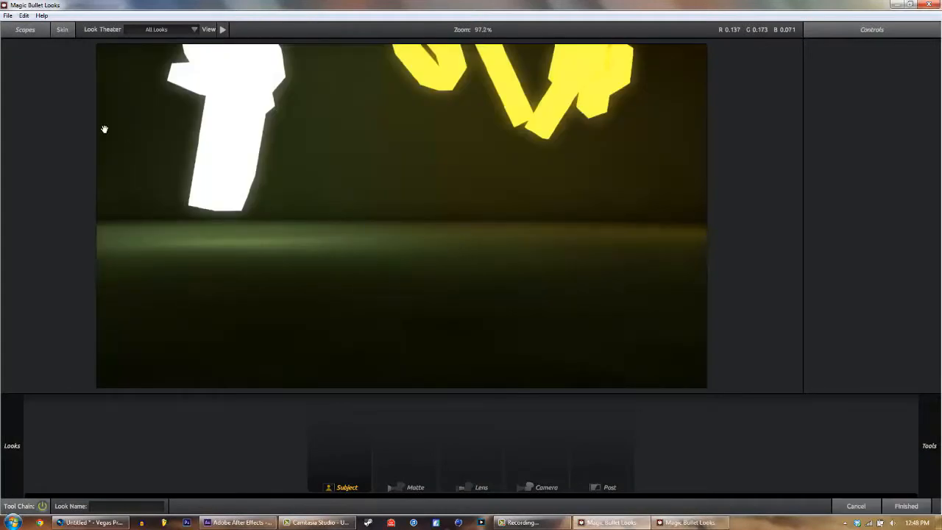
pyautogui.moveTo(655, 138)
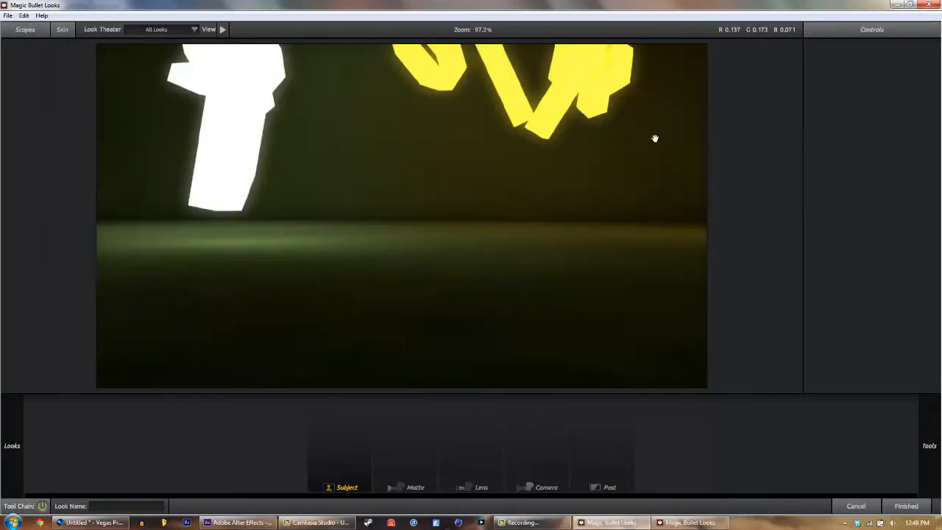
pyautogui.moveTo(545, 332)
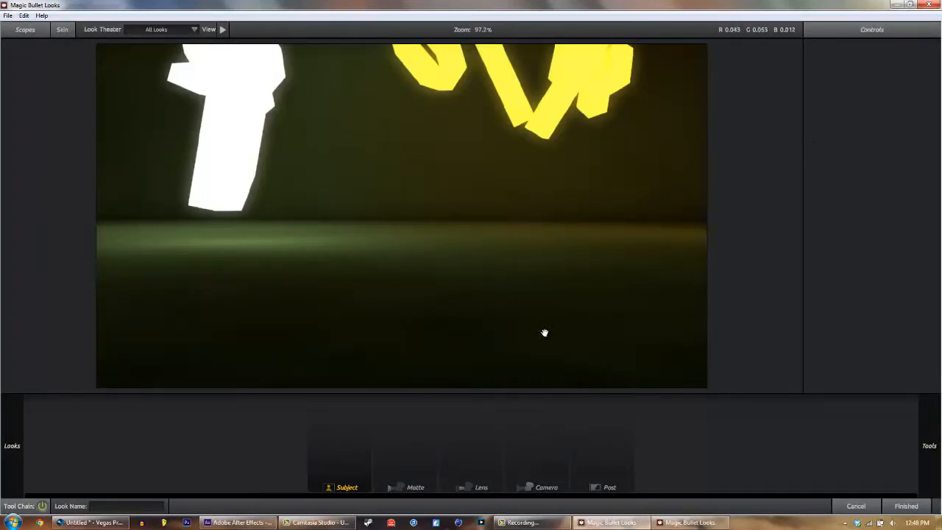
pyautogui.moveTo(542, 120)
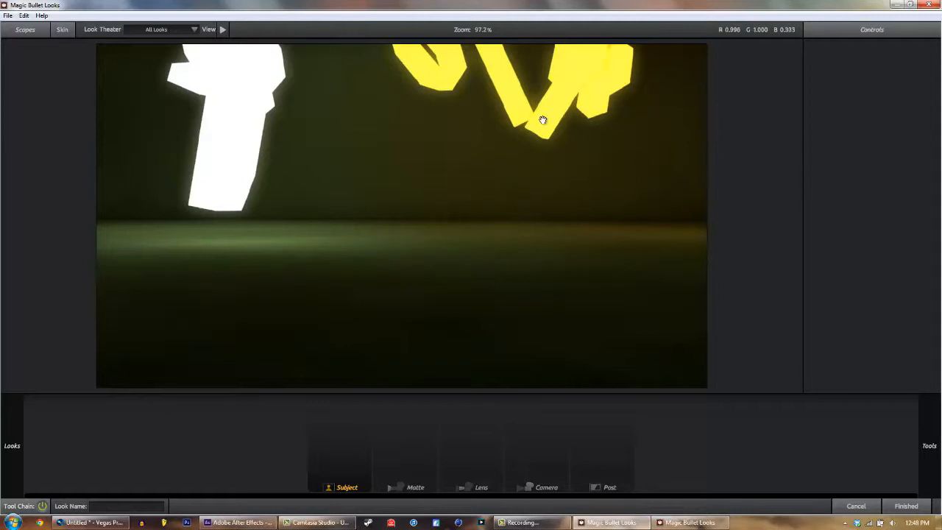
# Step: Apply the Zebo (21) preset from Zebo's Color Correction Pack and browse other presets
pyautogui.click(12, 444)
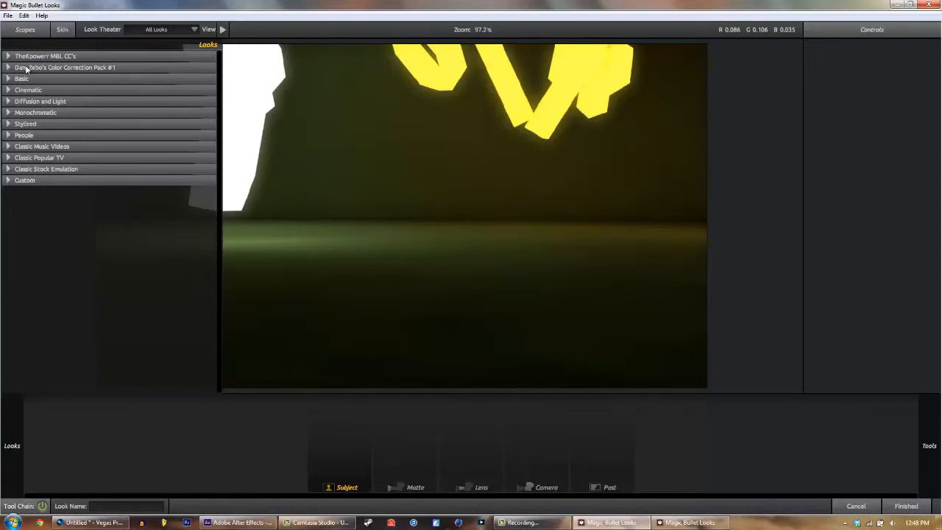
pyautogui.moveTo(96, 72)
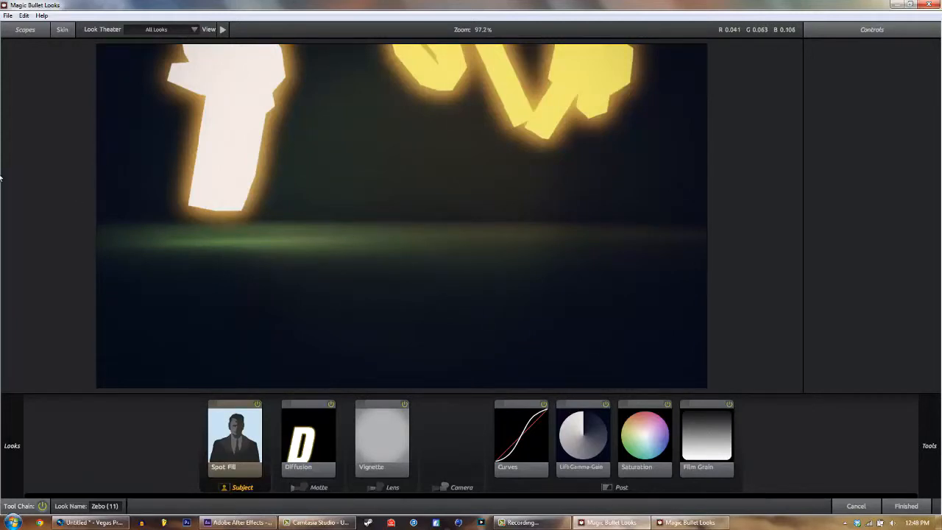
pyautogui.click(12, 444)
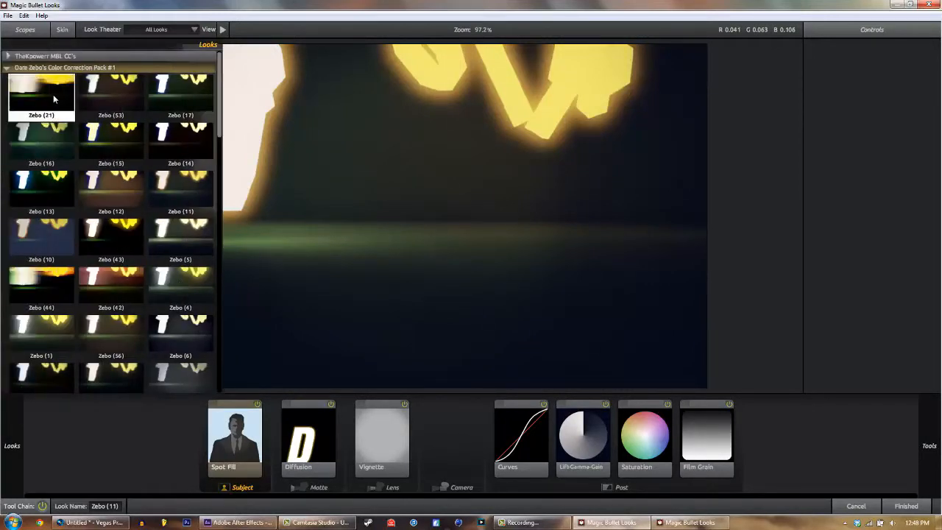
pyautogui.click(41, 91)
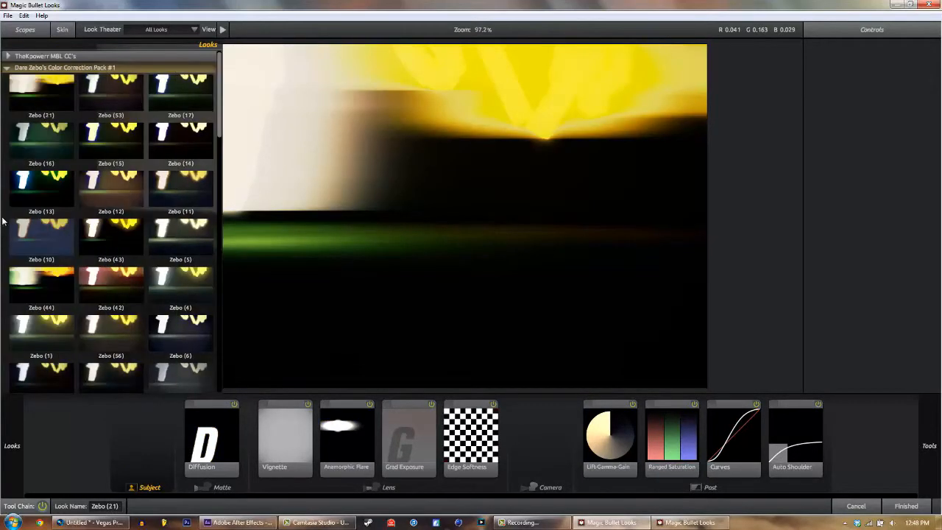
pyautogui.scroll(-3)
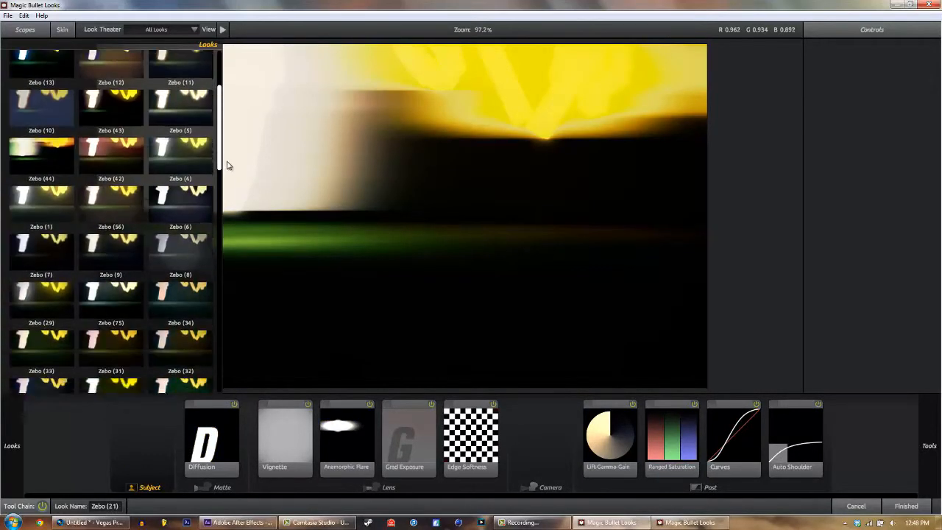
pyautogui.scroll(-3)
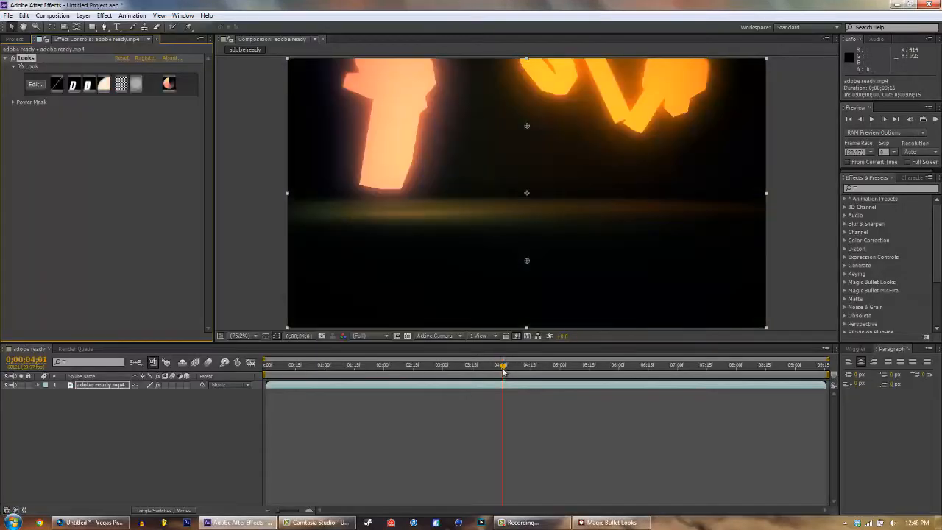
pyautogui.click(409, 365)
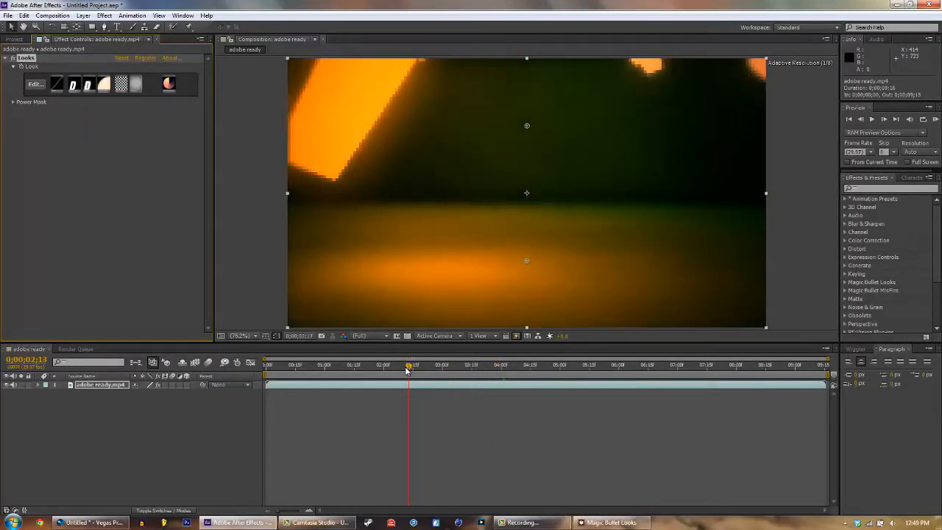
pyautogui.click(356, 365)
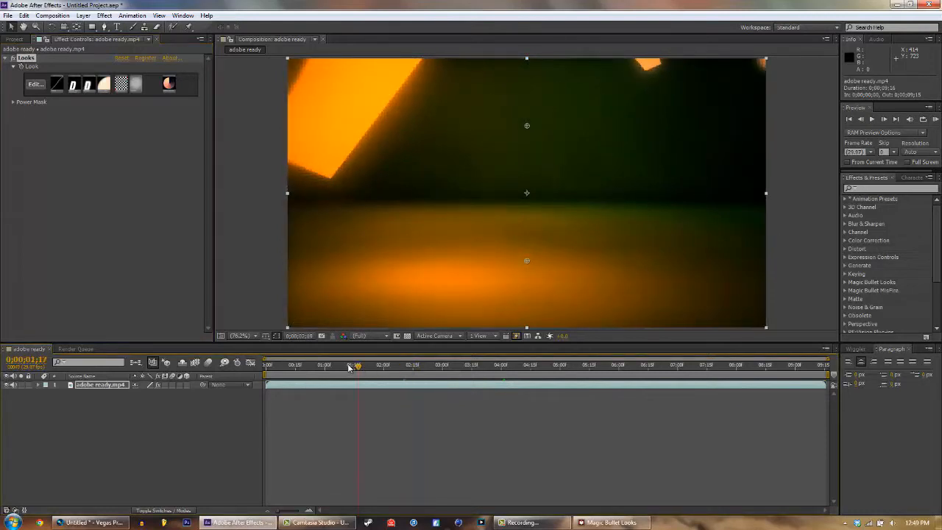
pyautogui.click(265, 365)
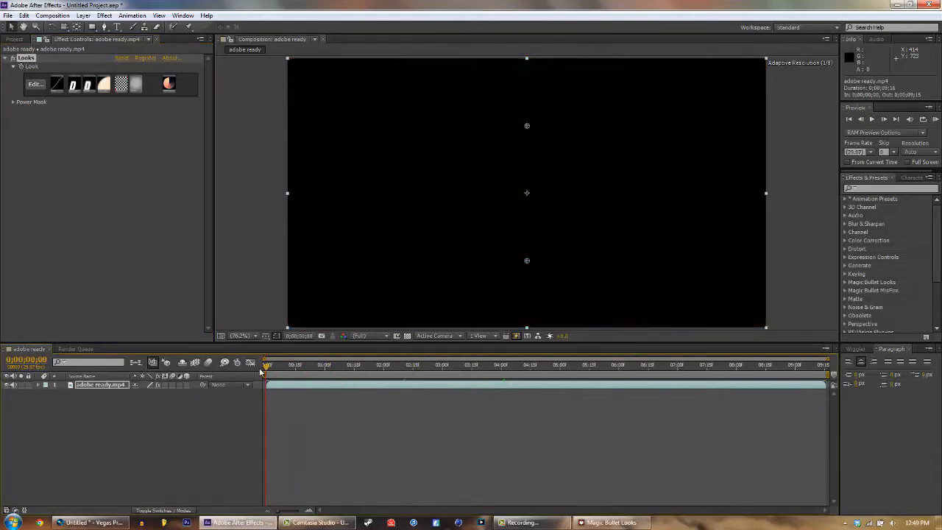
pyautogui.click(321, 365)
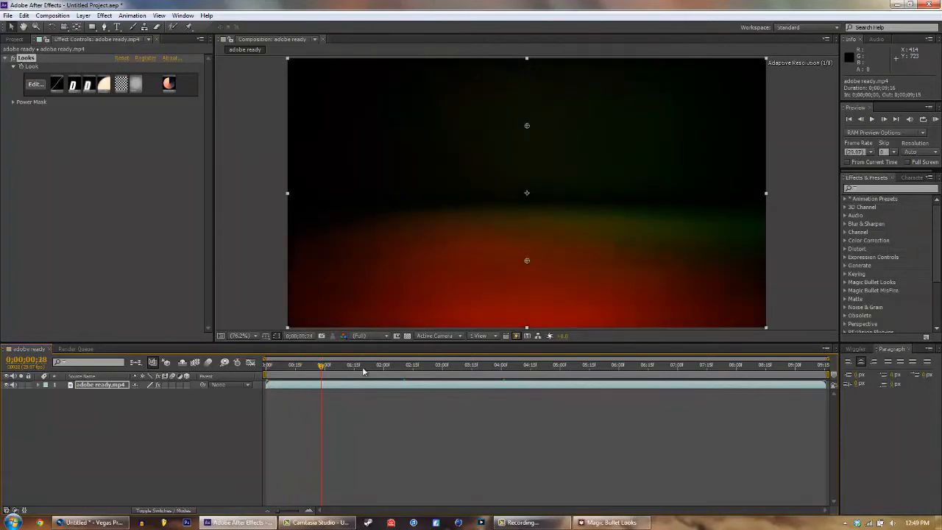
pyautogui.click(430, 364)
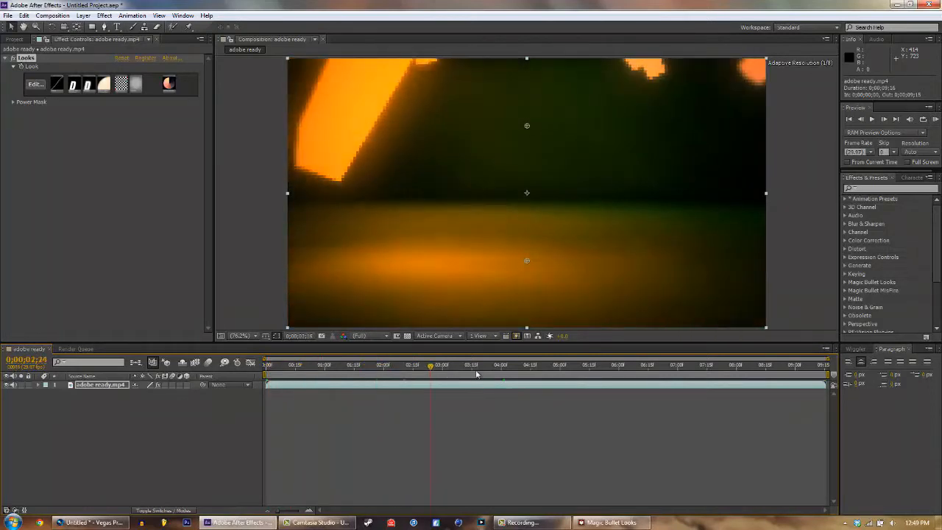
pyautogui.click(640, 365)
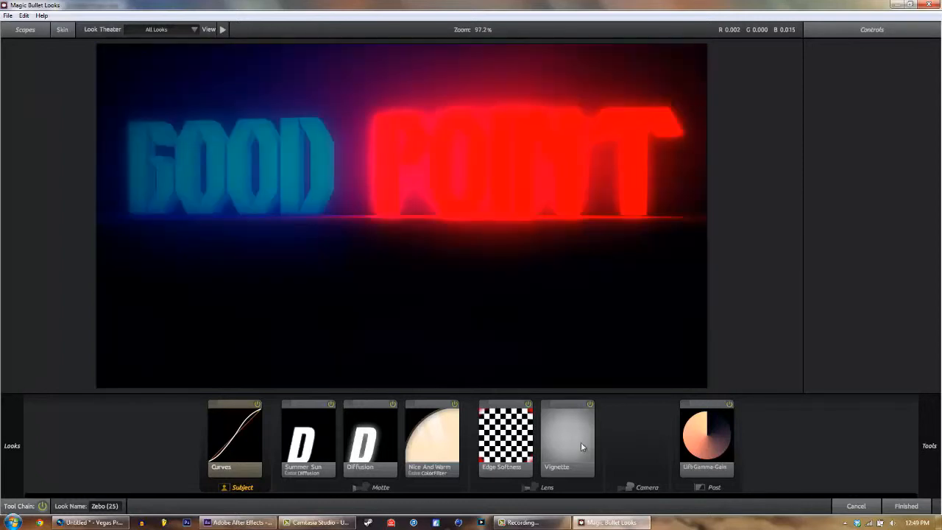
# Step: In Lift-Gamma-Gain, push the Gamma wheel toward blue for a violet-blue cast
pyautogui.click(706, 439)
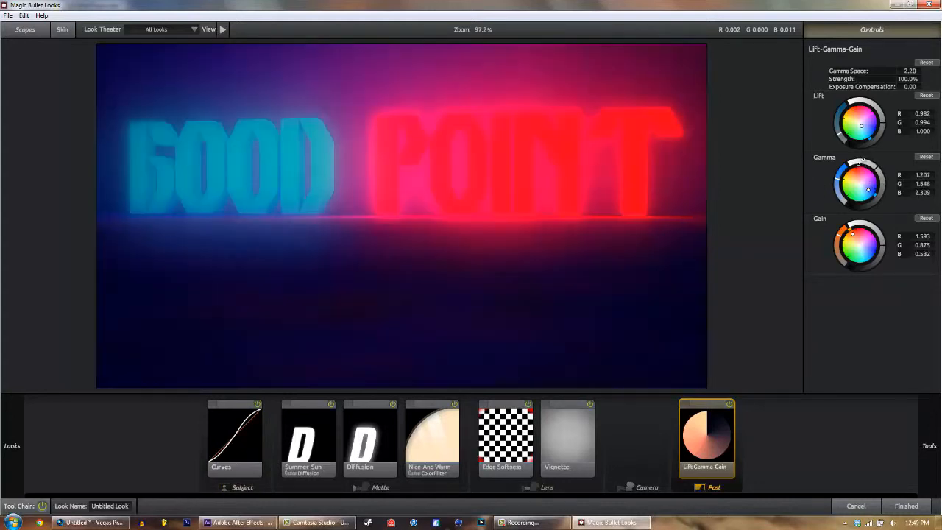
pyautogui.moveTo(868, 189); pyautogui.dragTo(866, 189)
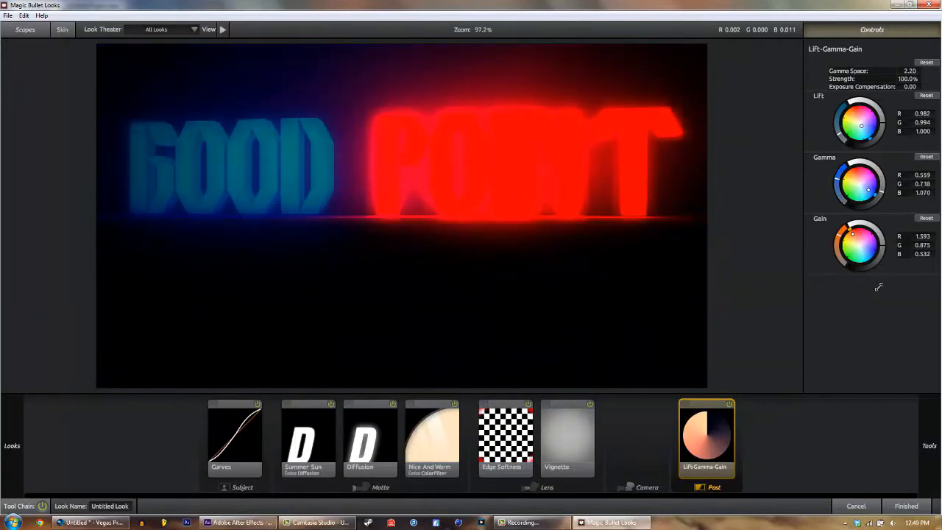
pyautogui.moveTo(868, 188); pyautogui.dragTo(871, 184)
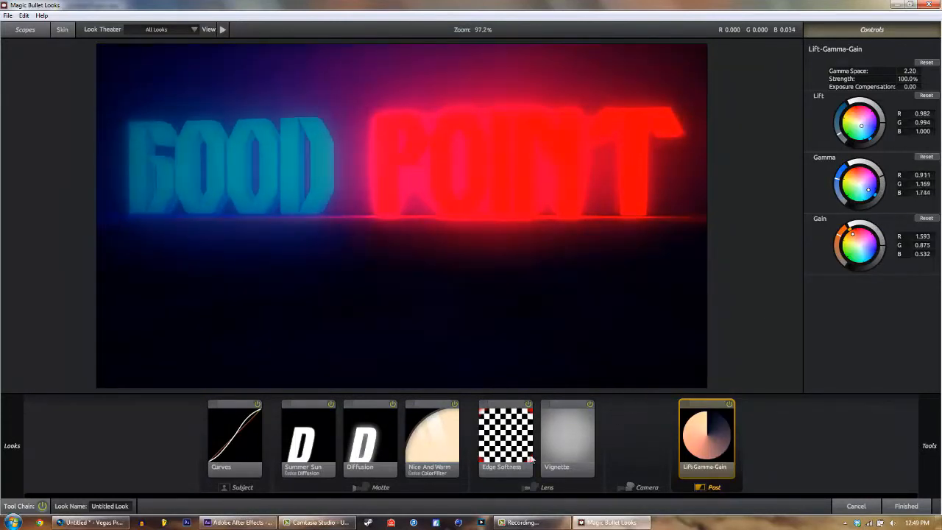
pyautogui.click(371, 438)
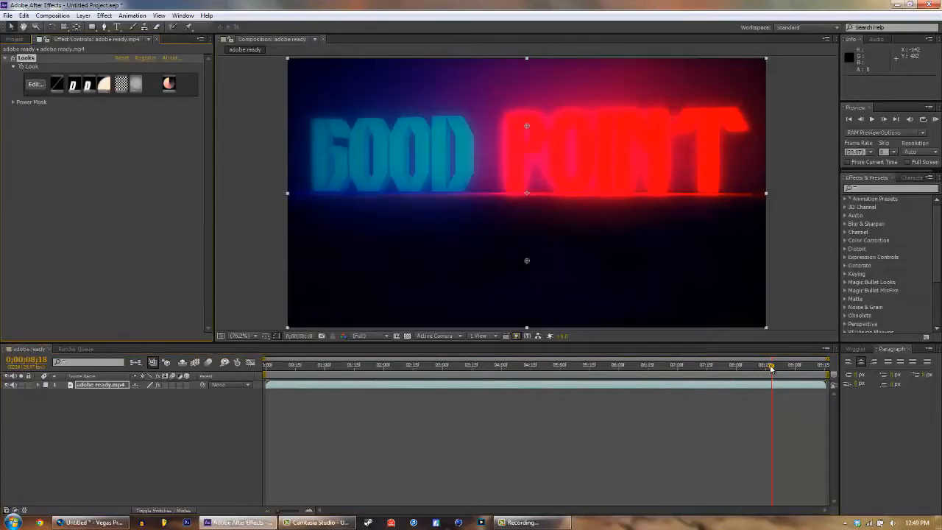
pyautogui.click(677, 365)
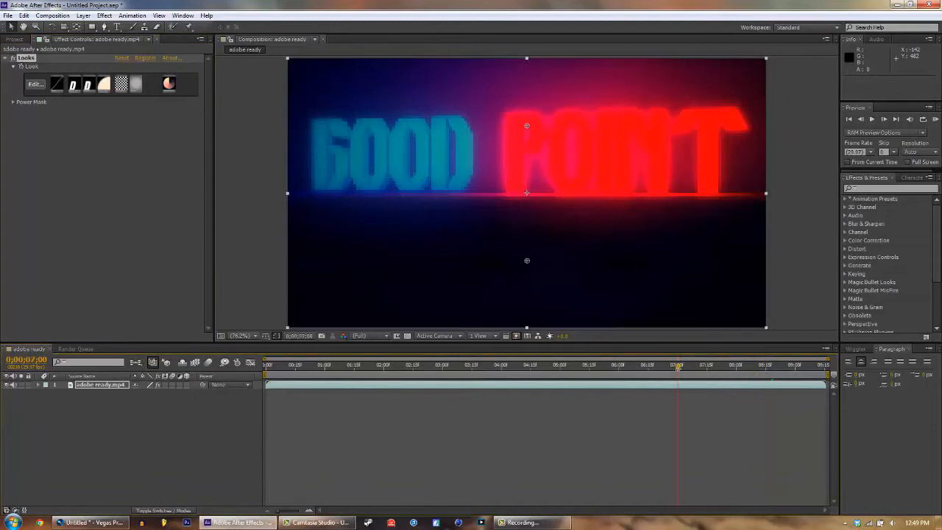
pyautogui.click(636, 365)
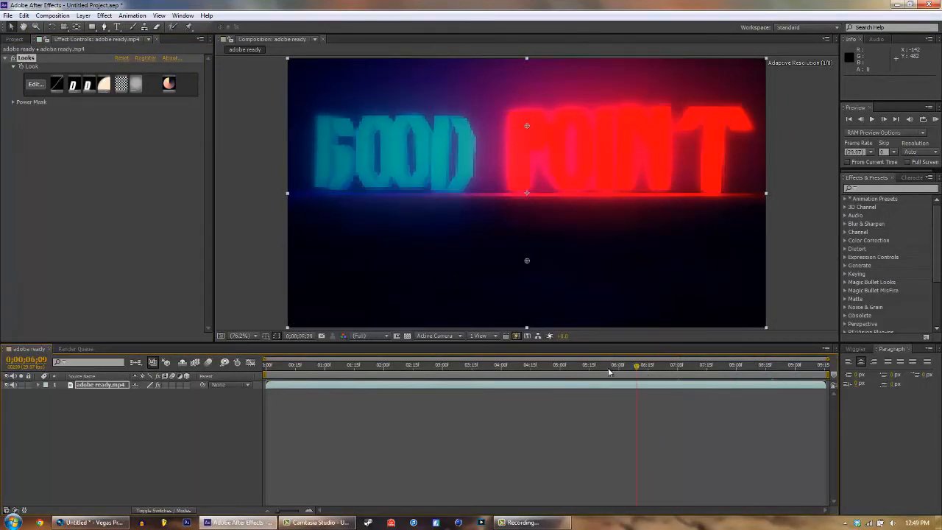
pyautogui.click(321, 365)
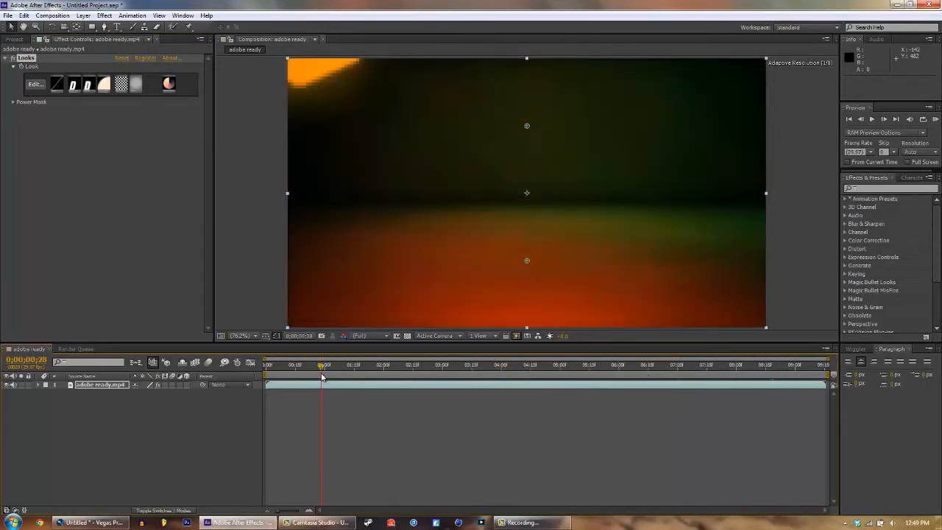
pyautogui.click(280, 365)
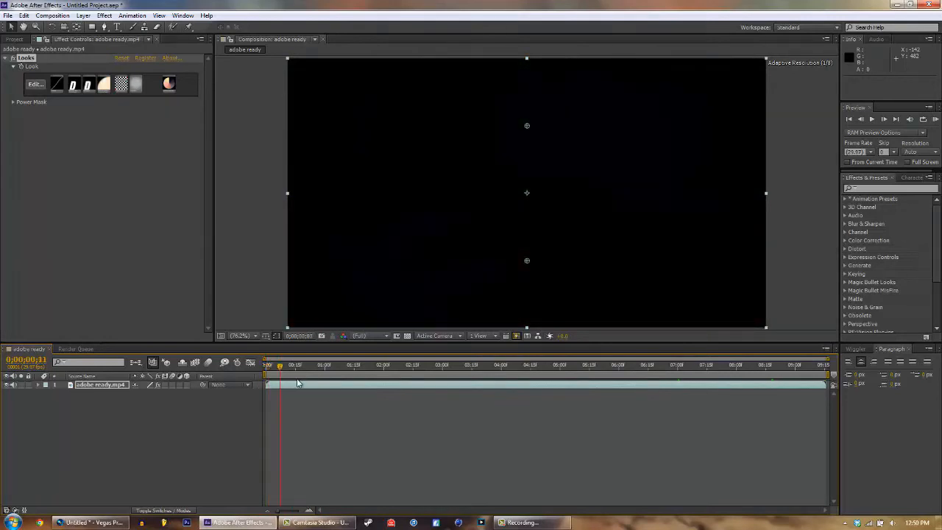
pyautogui.click(553, 364)
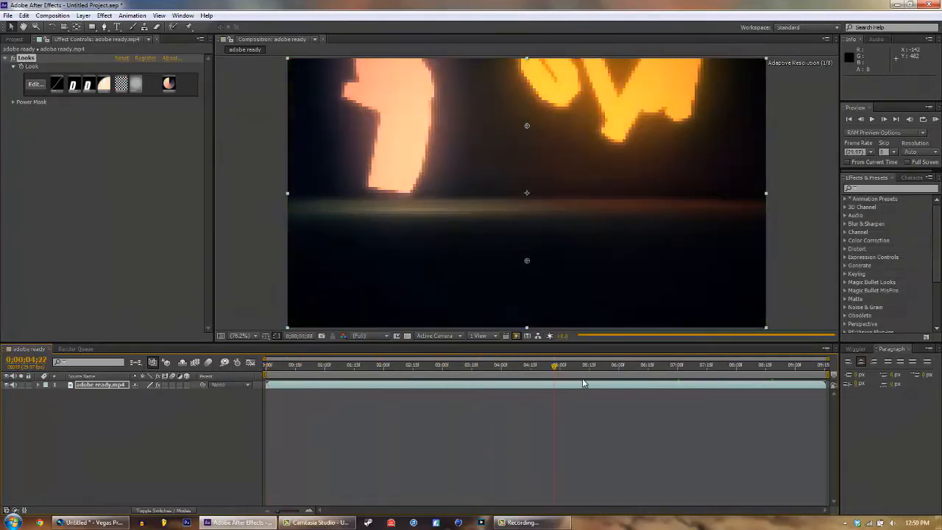
# Step: Expand the clip layer's Audio > Waveform to display the waveform on the timeline
pyautogui.click(724, 365)
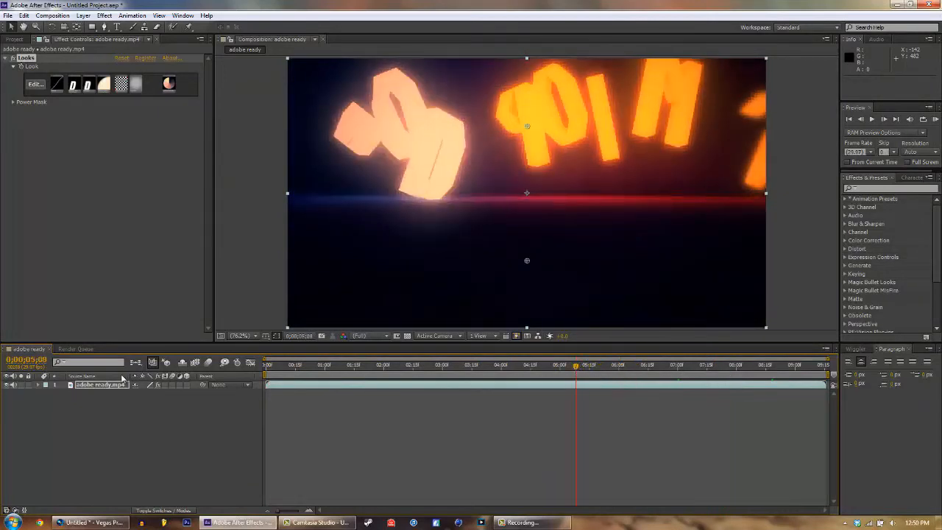
pyautogui.click(38, 384)
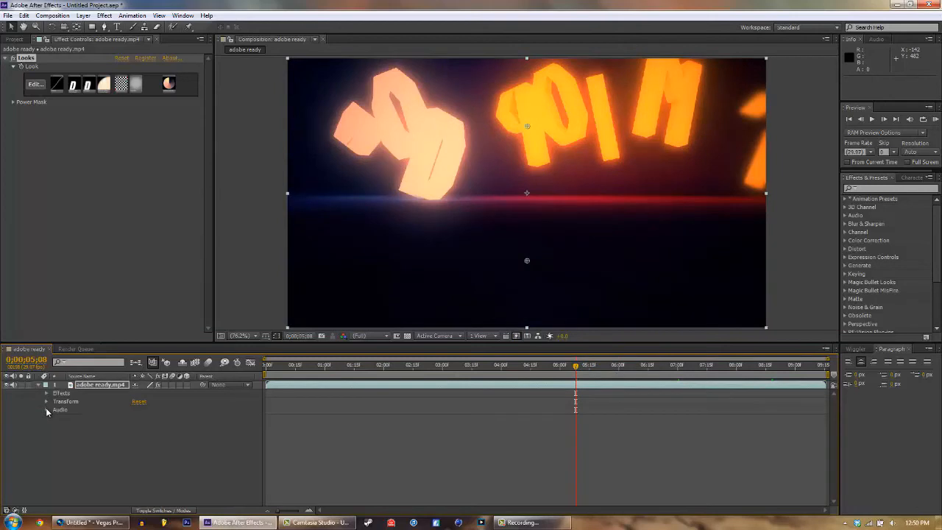
pyautogui.click(47, 409)
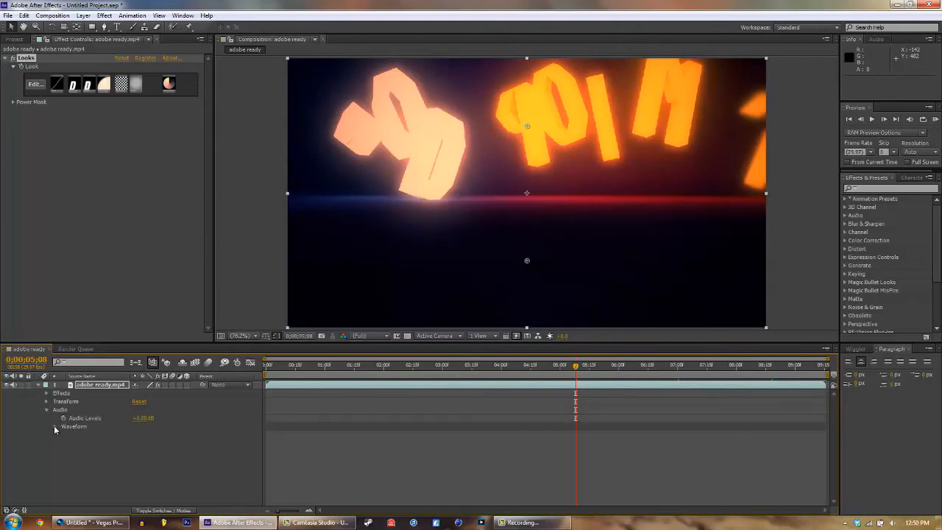
pyautogui.click(54, 427)
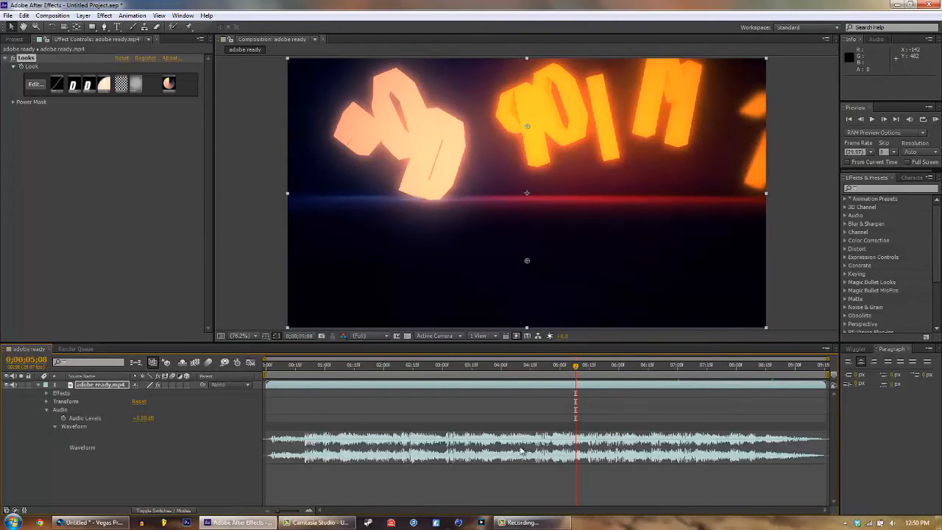